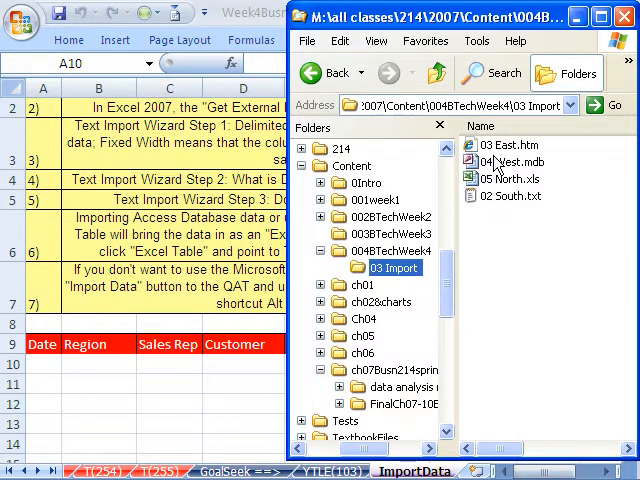
{"action": "mouse_move", "coordinate": [498, 196]}
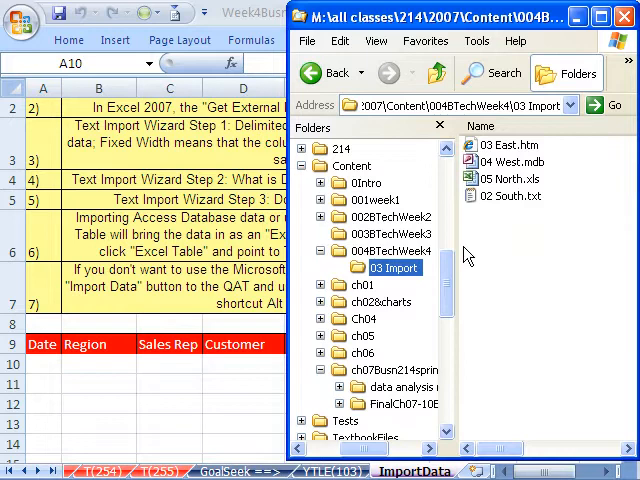
- Show the 03 Import folder's four regional sales files and select one to inspect
{"action": "left_click", "coordinate": [512, 144]}
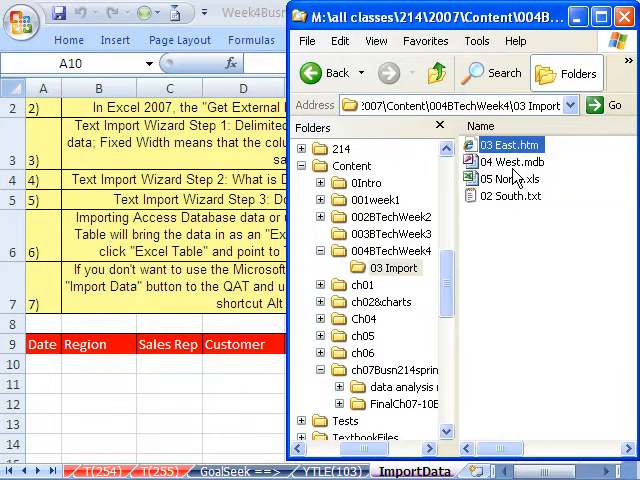
{"action": "left_click", "coordinate": [510, 196]}
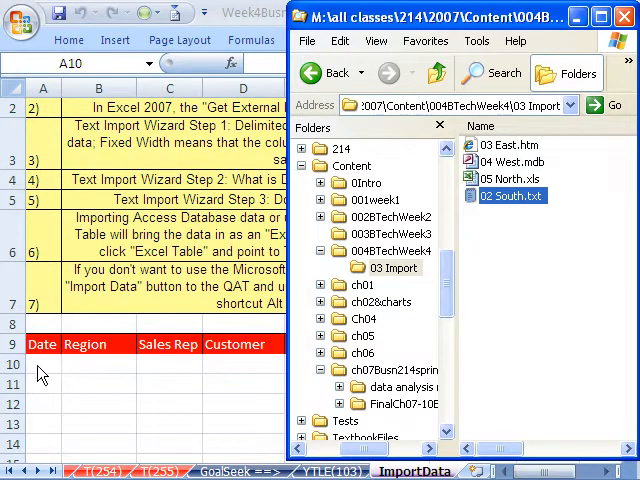
{"action": "mouse_move", "coordinate": [516, 160]}
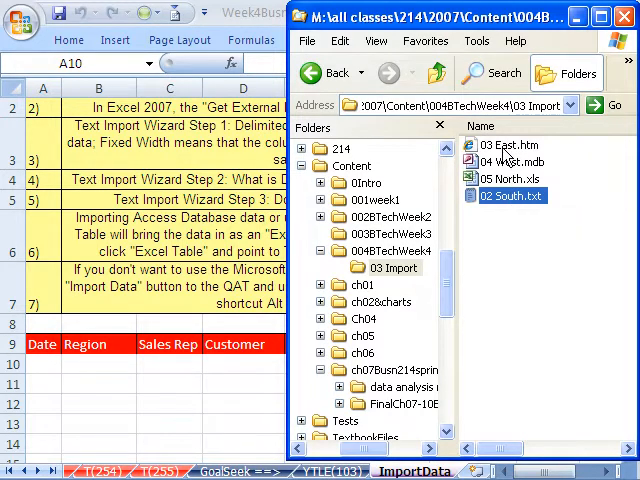
{"action": "mouse_move", "coordinate": [510, 196]}
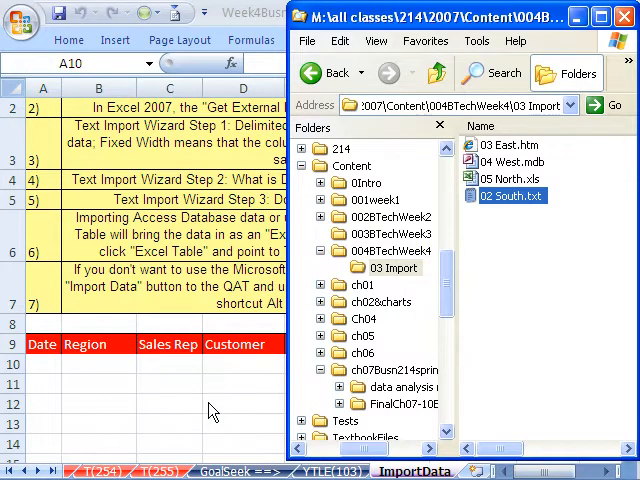
{"action": "mouse_move", "coordinate": [50, 370]}
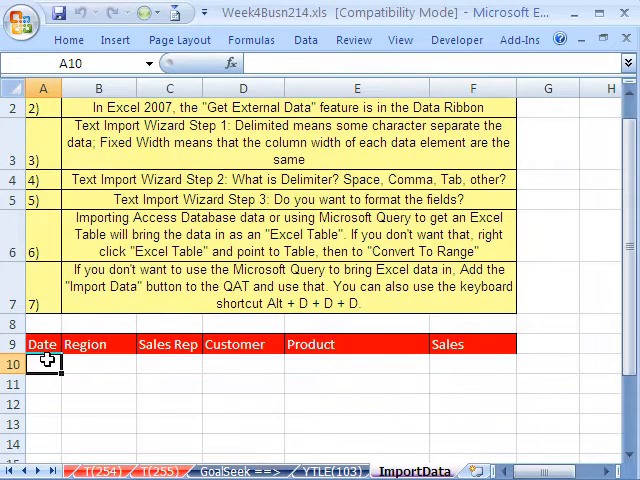
- Start a From Text import and choose 02 South.txt from M:\classes\...\03 Import
{"action": "left_click", "coordinate": [304, 40]}
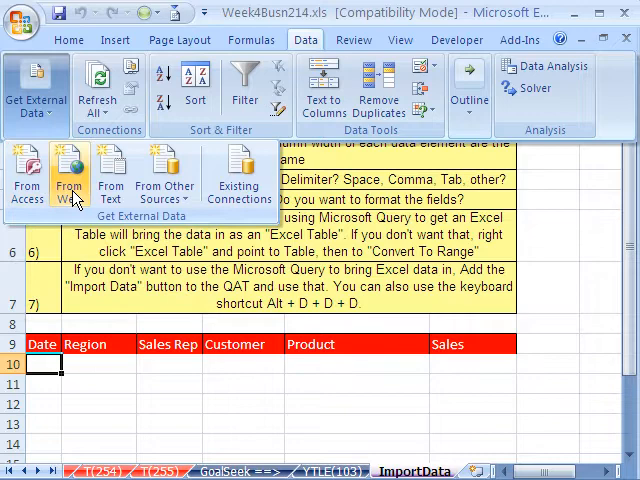
{"action": "left_click", "coordinate": [164, 176]}
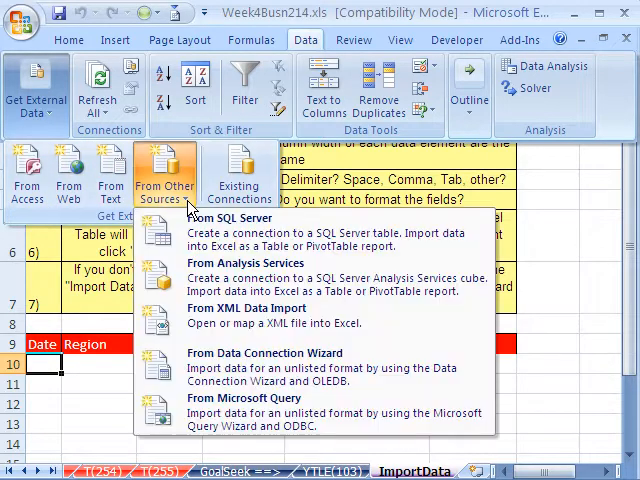
{"action": "mouse_move", "coordinate": [116, 200]}
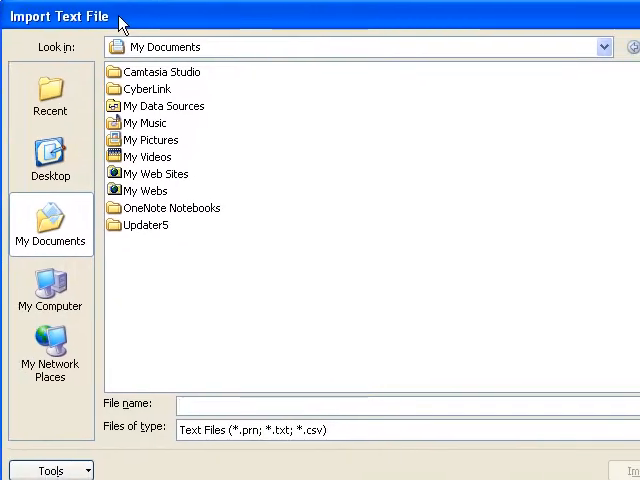
{"action": "left_click", "coordinate": [50, 290]}
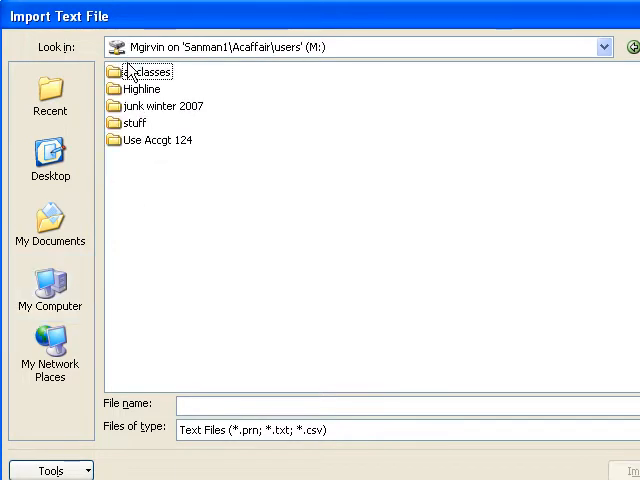
{"action": "double_click", "coordinate": [152, 72]}
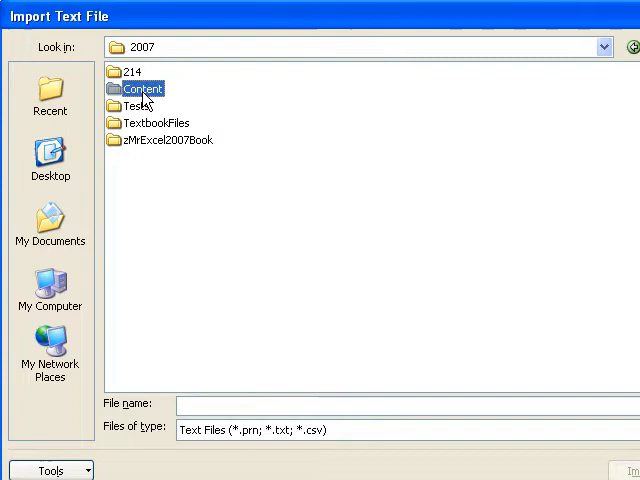
{"action": "double_click", "coordinate": [142, 88]}
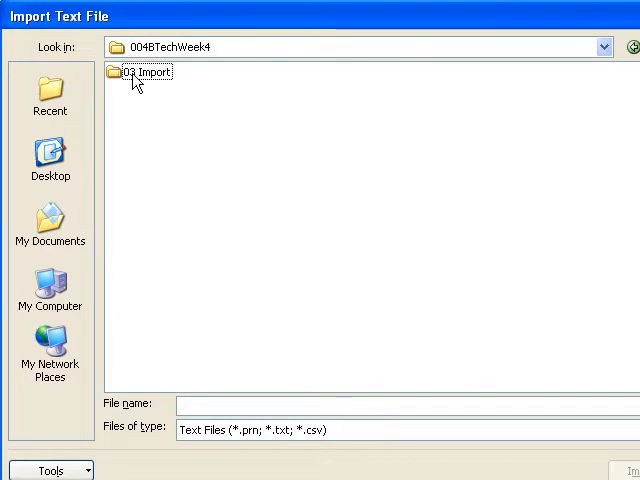
{"action": "double_click", "coordinate": [148, 72]}
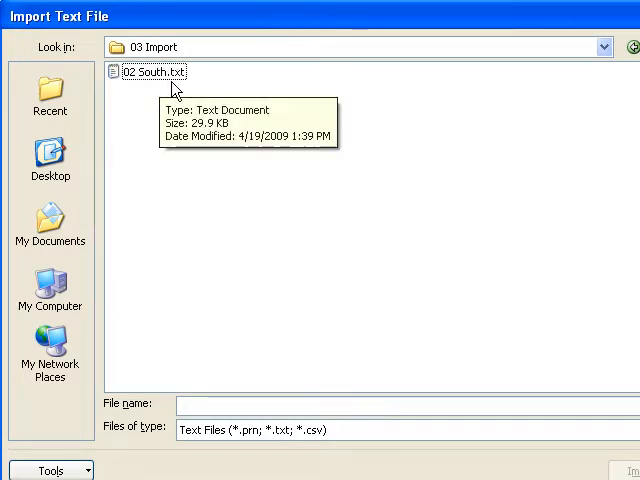
{"action": "double_click", "coordinate": [152, 72]}
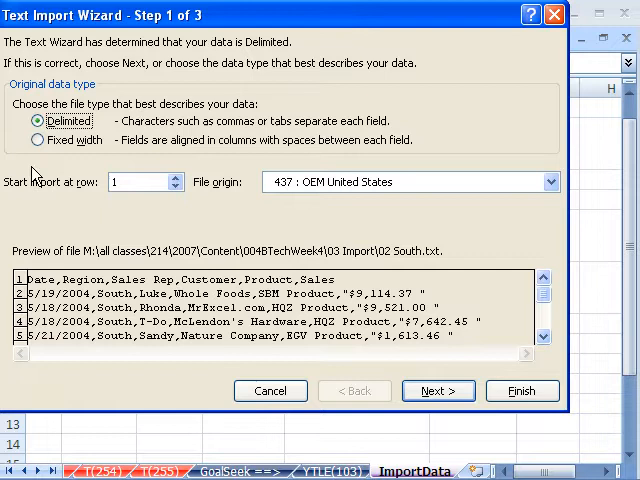
{"action": "mouse_move", "coordinate": [80, 136]}
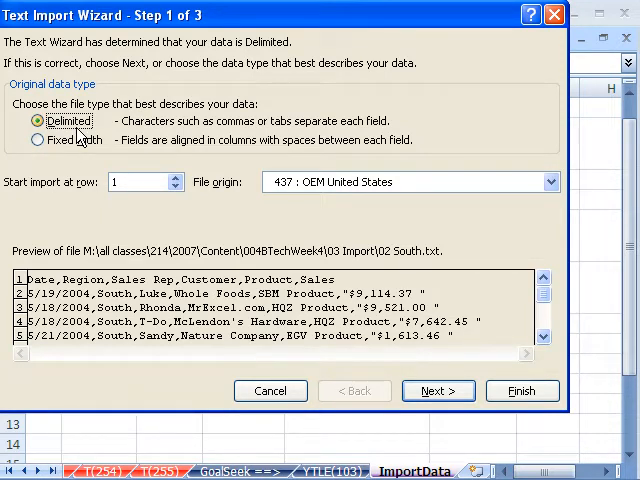
{"action": "mouse_move", "coordinate": [136, 136]}
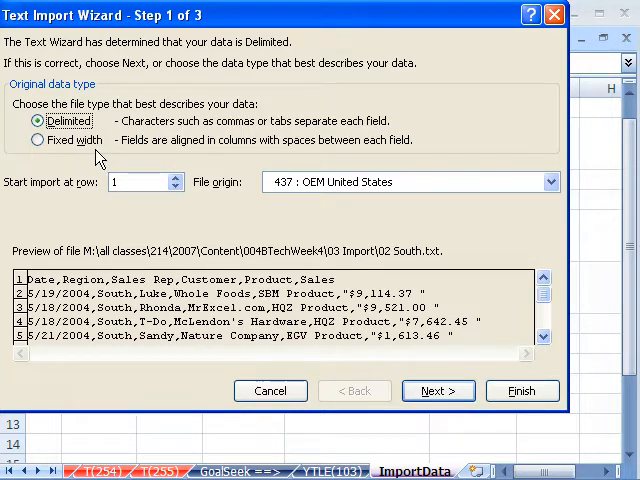
{"action": "mouse_move", "coordinate": [140, 184]}
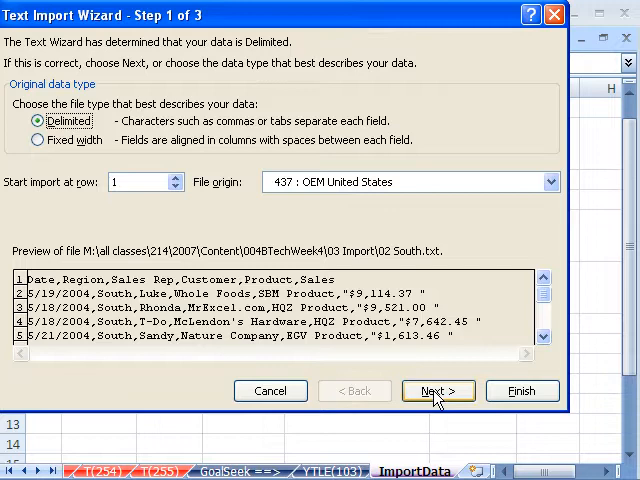
- Keep the South file as Delimited data and advance to wizard step 2
{"action": "left_click", "coordinate": [438, 392]}
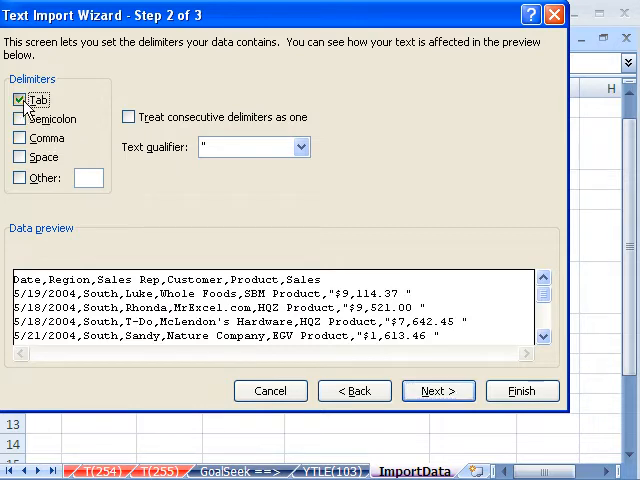
- Use Comma instead of Tab as the delimiter and advance to step 3
{"action": "left_click", "coordinate": [20, 138]}
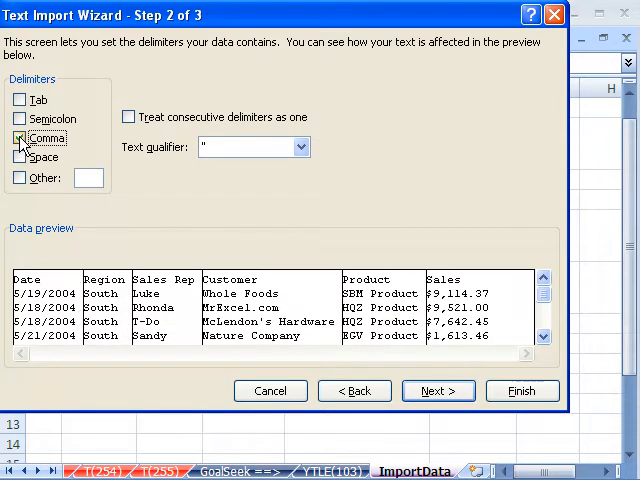
{"action": "left_click", "coordinate": [20, 138]}
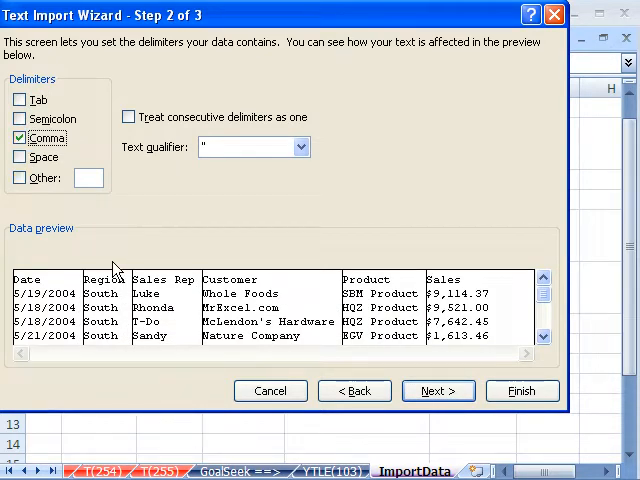
{"action": "mouse_move", "coordinate": [518, 350]}
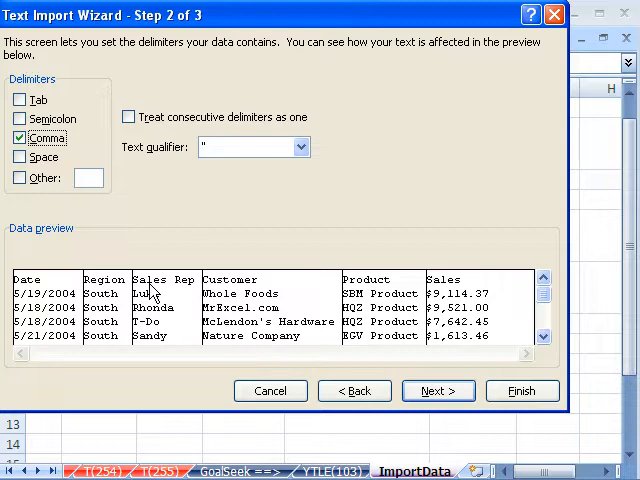
{"action": "mouse_move", "coordinate": [58, 290]}
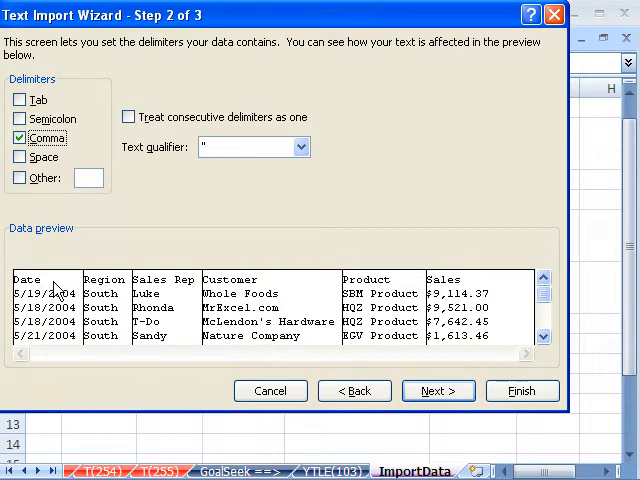
{"action": "mouse_move", "coordinate": [240, 274]}
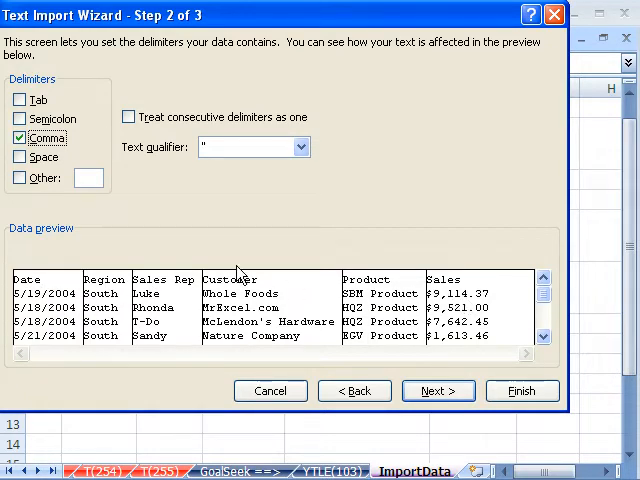
{"action": "mouse_move", "coordinate": [118, 200]}
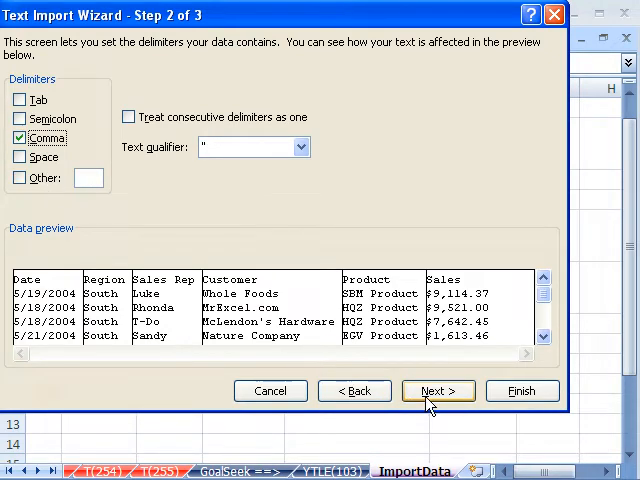
{"action": "left_click", "coordinate": [436, 390]}
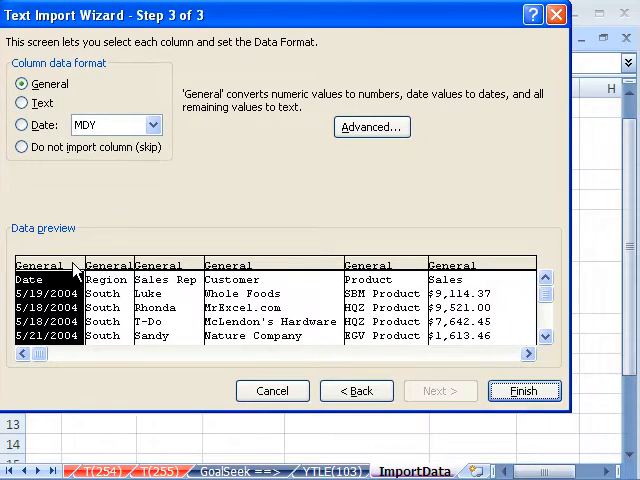
{"action": "mouse_move", "coordinate": [184, 268]}
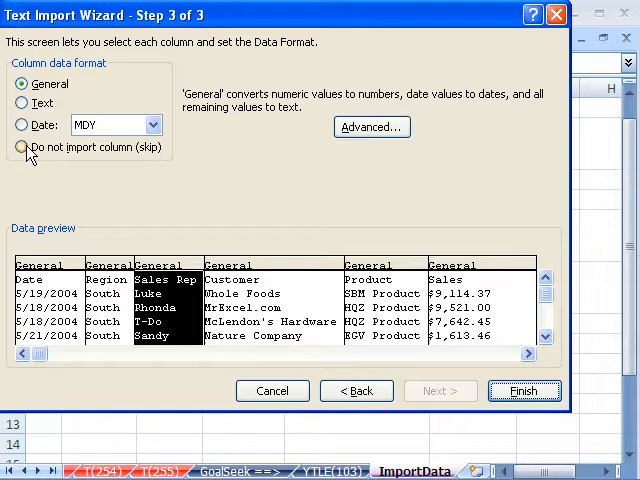
- Leave the columns as General format and finish the Text Import Wizard
{"action": "left_click", "coordinate": [22, 84]}
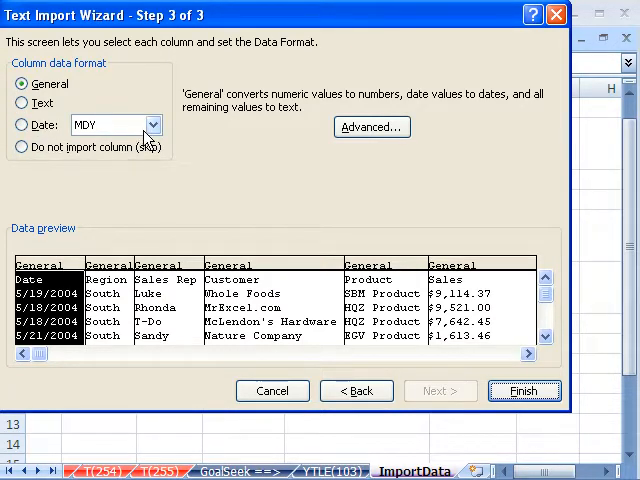
{"action": "mouse_move", "coordinate": [90, 228]}
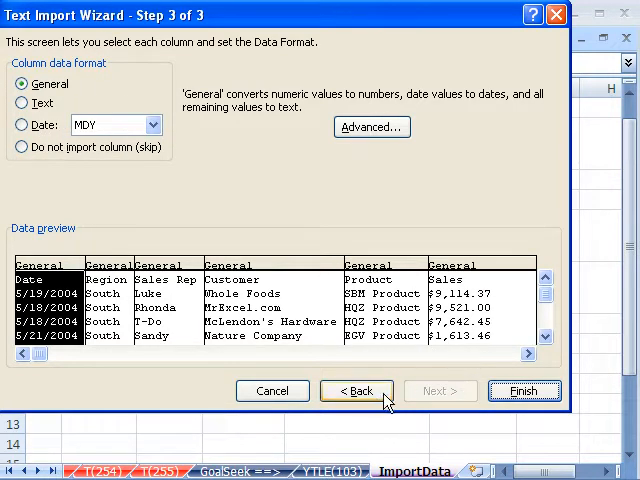
{"action": "left_click", "coordinate": [524, 392]}
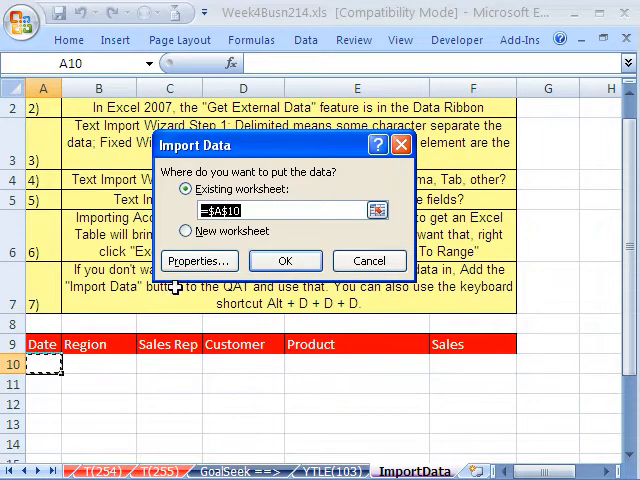
- Review the data range properties and place the South data at Existing worksheet =$A$10
{"action": "left_click", "coordinate": [198, 260]}
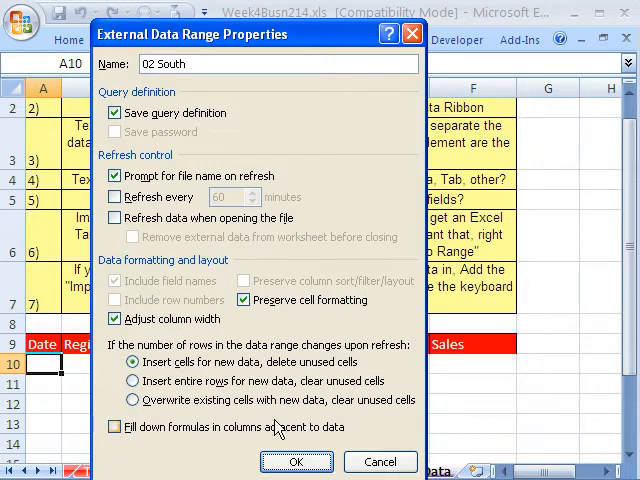
{"action": "left_click", "coordinate": [296, 462]}
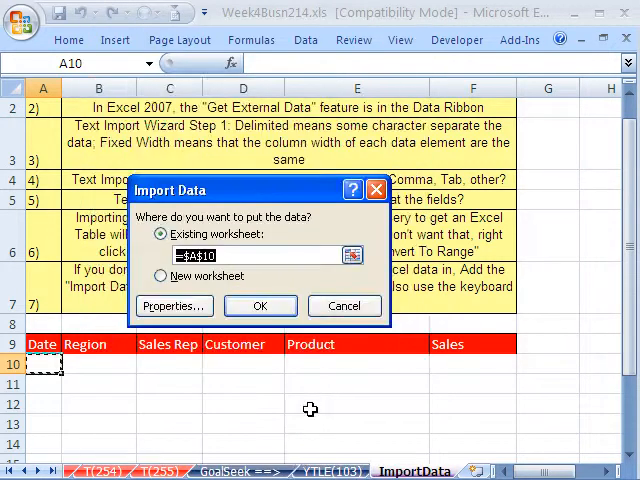
{"action": "left_click", "coordinate": [260, 304]}
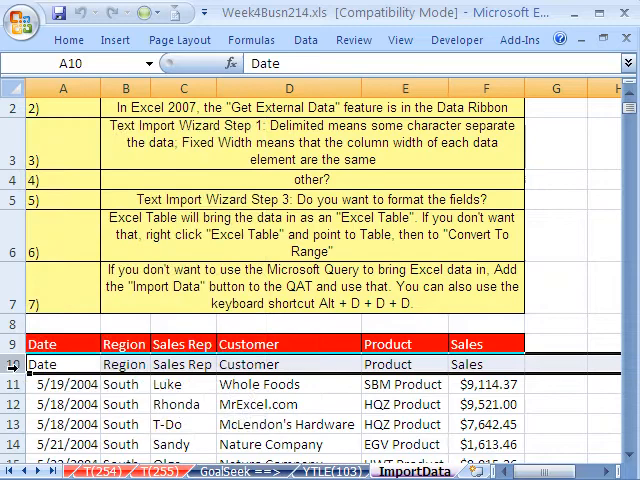
- Delete row 10, the duplicated header row of the imported South records
{"action": "right_click", "coordinate": [24, 356]}
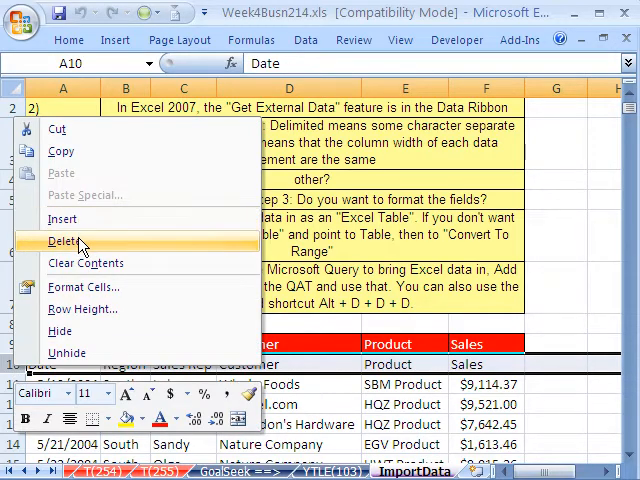
{"action": "left_click", "coordinate": [64, 240]}
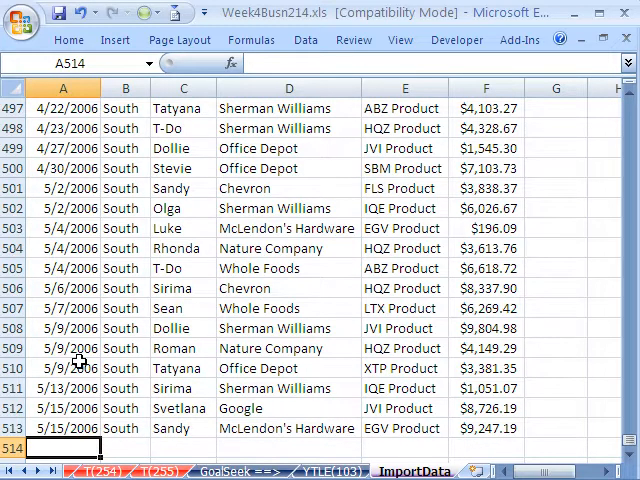
{"action": "mouse_move", "coordinate": [92, 382]}
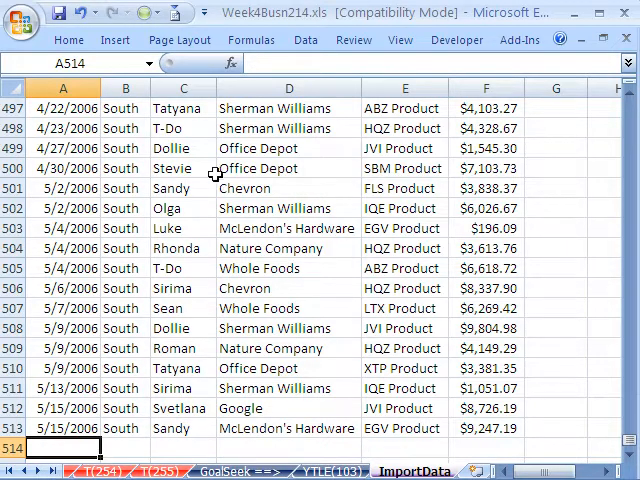
{"action": "mouse_move", "coordinate": [92, 44]}
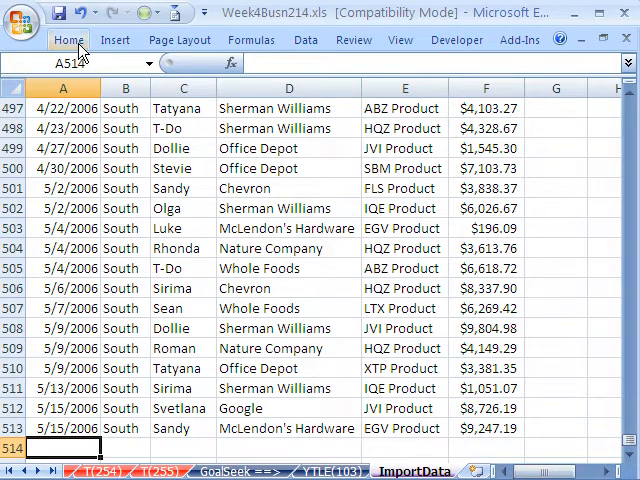
- Bring up Get External Data and switch to the 03 Import folder window
{"action": "left_click", "coordinate": [306, 40]}
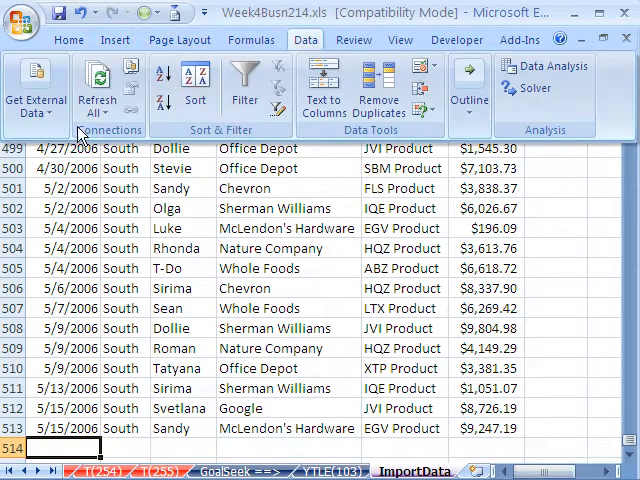
{"action": "left_click", "coordinate": [36, 88]}
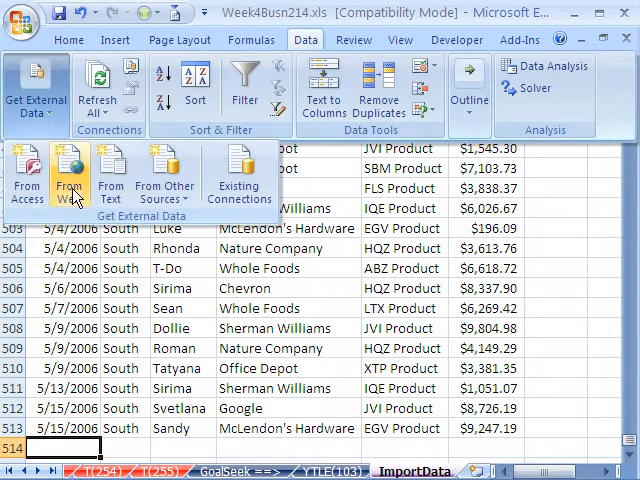
{"action": "left_click", "coordinate": [68, 180]}
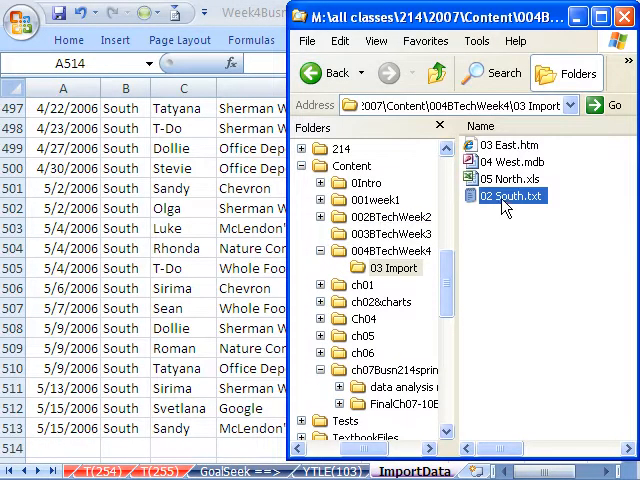
- Open 03 East.htm from the import folder, then return to Excel's external data sources
{"action": "left_click", "coordinate": [516, 144]}
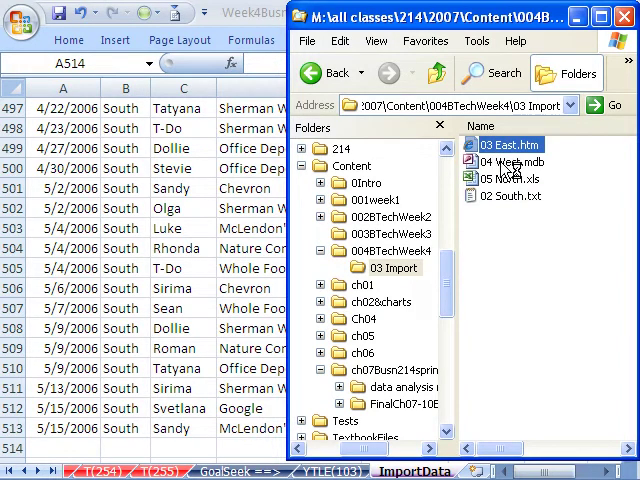
{"action": "double_click", "coordinate": [510, 144]}
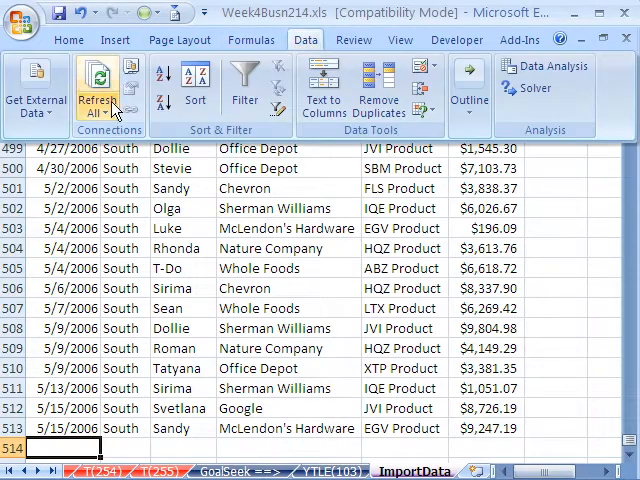
{"action": "left_click", "coordinate": [36, 84]}
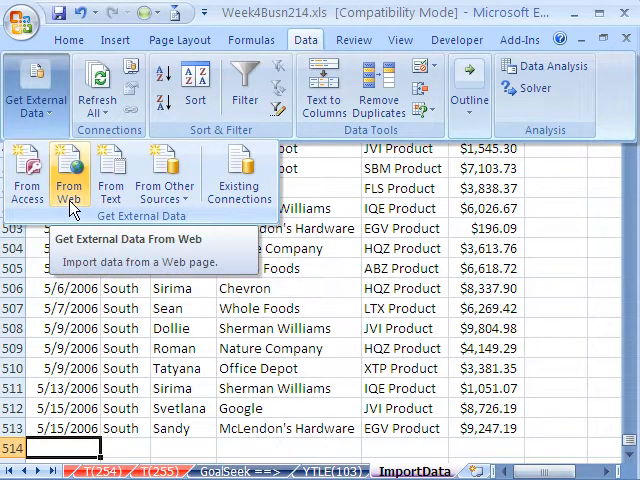
- Import the East sales table From Web (East.htm) into the existing worksheet at =$A$514
{"action": "left_click", "coordinate": [68, 176]}
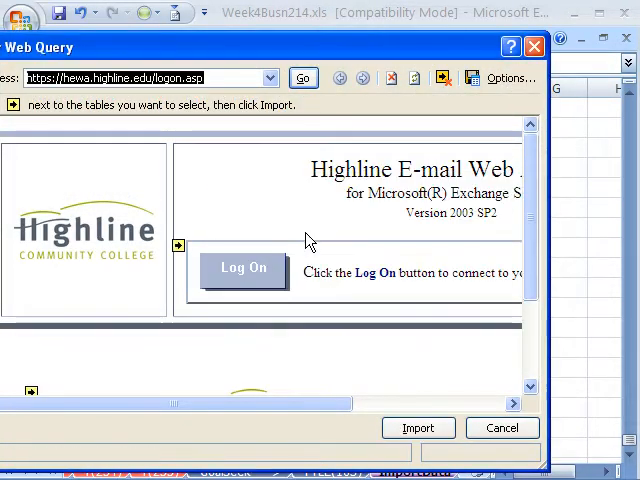
{"action": "mouse_move", "coordinate": [252, 120]}
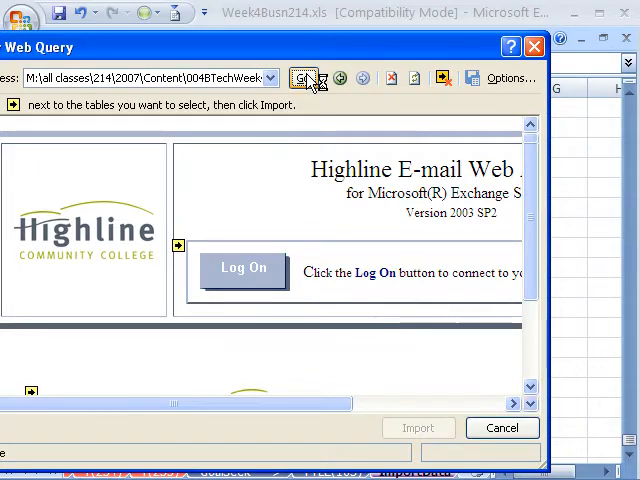
{"action": "left_click", "coordinate": [304, 78]}
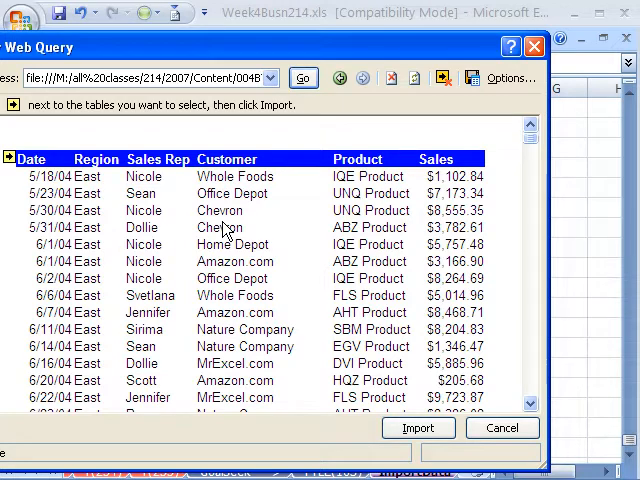
{"action": "mouse_move", "coordinate": [64, 246]}
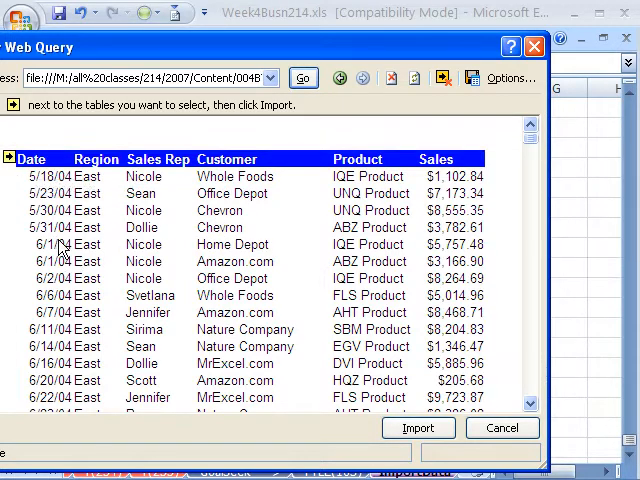
{"action": "left_click", "coordinate": [12, 158]}
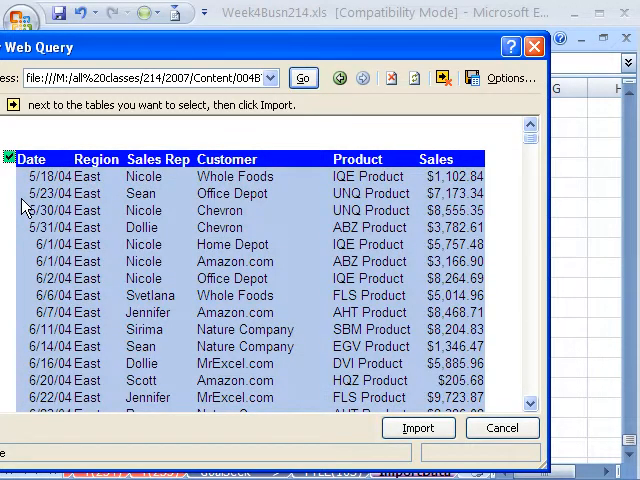
{"action": "mouse_move", "coordinate": [418, 428]}
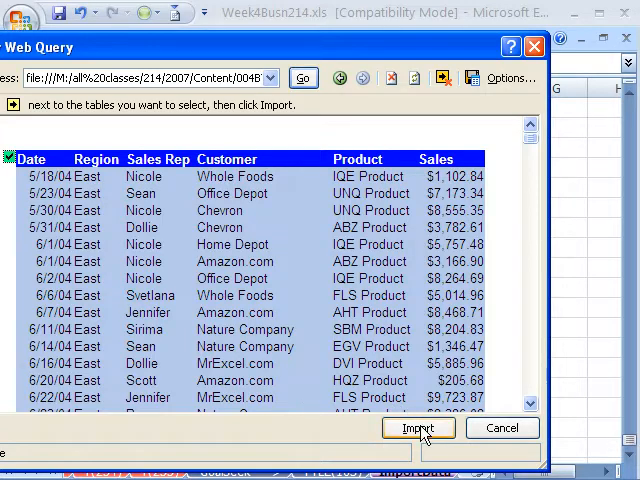
{"action": "left_click", "coordinate": [418, 428]}
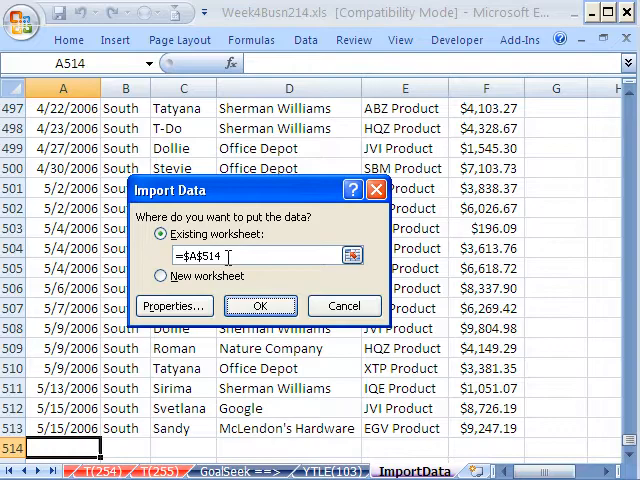
{"action": "left_click", "coordinate": [172, 306]}
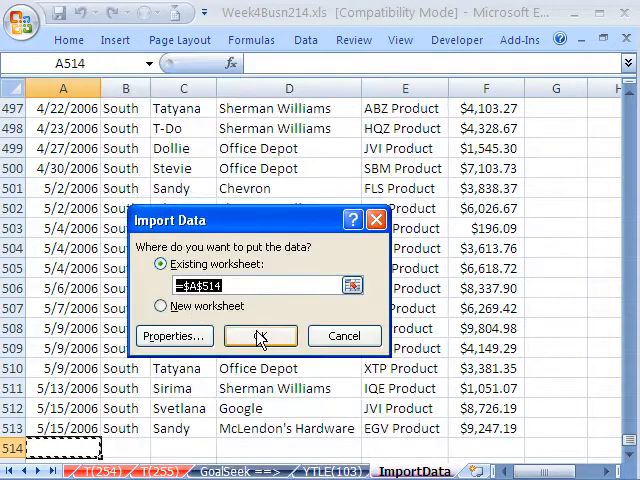
{"action": "left_click", "coordinate": [260, 336]}
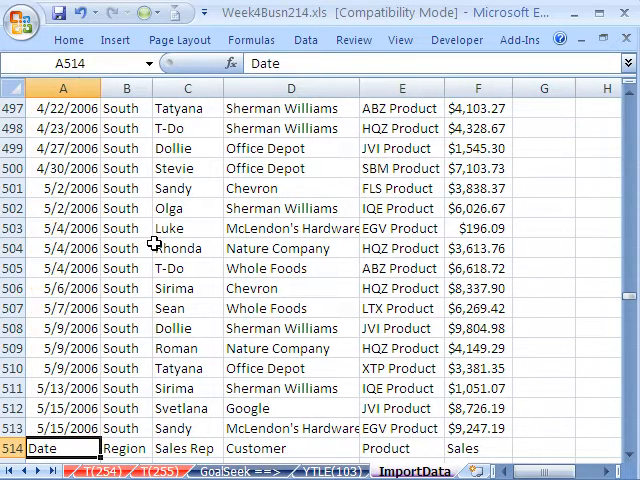
- Delete row 514, the East header row, so East records follow the South rows
{"action": "scroll", "scroll_direction": "down", "scroll_amount": 3}
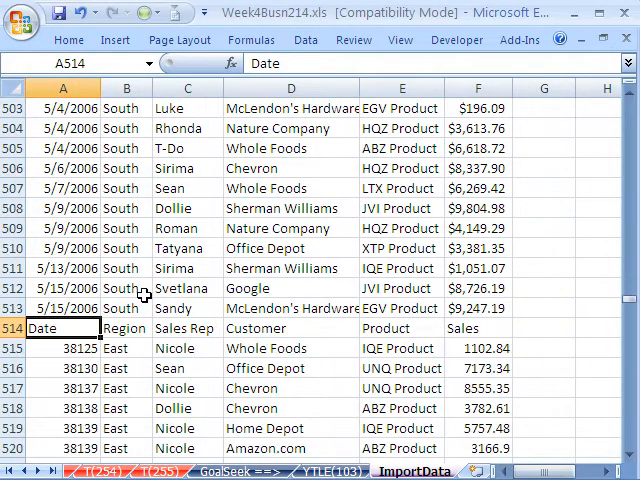
{"action": "scroll", "scroll_direction": "down", "scroll_amount": 3}
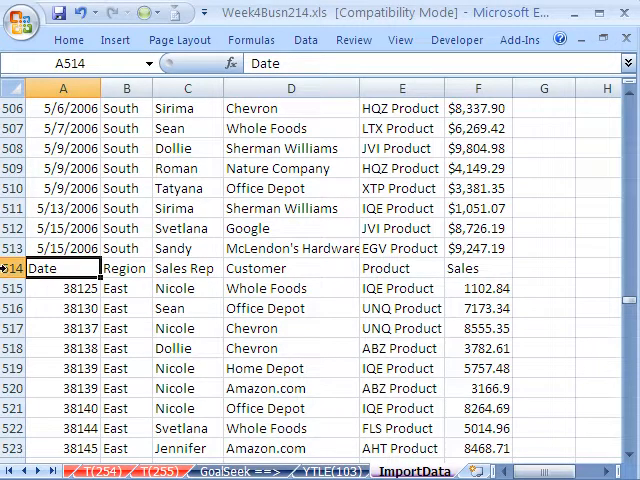
{"action": "right_click", "coordinate": [44, 268]}
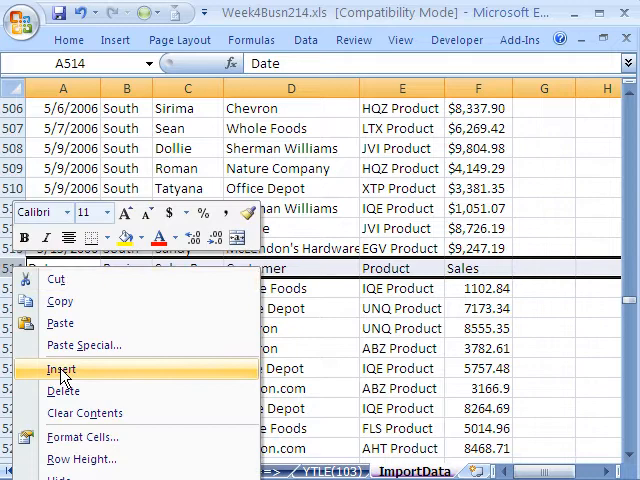
{"action": "left_click", "coordinate": [62, 368]}
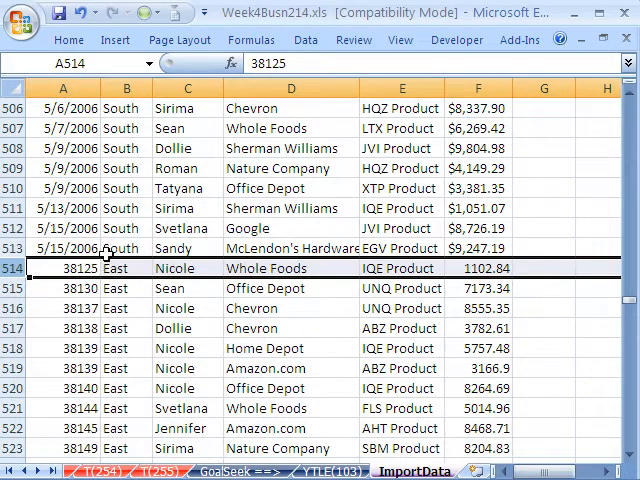
- Compare the first East row's date serial with the last South row's formatted date
{"action": "left_click", "coordinate": [62, 248]}
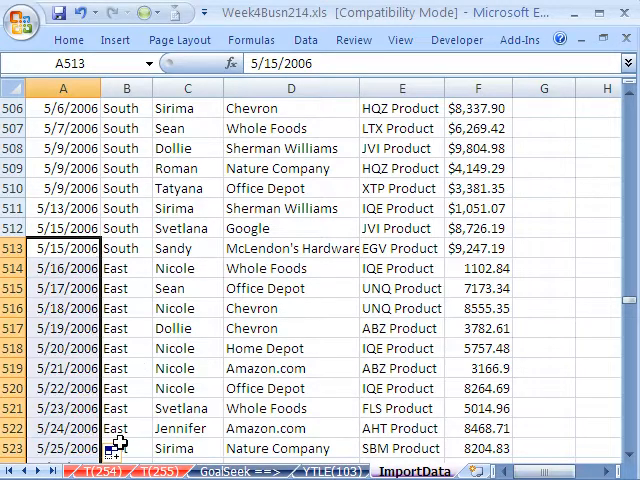
{"action": "left_click", "coordinate": [114, 452]}
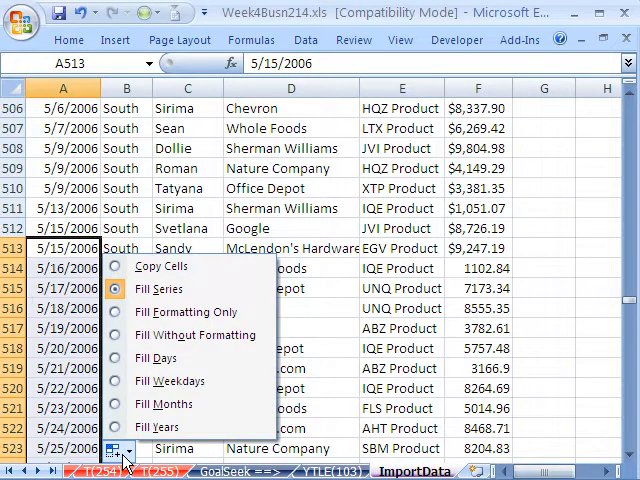
{"action": "mouse_move", "coordinate": [186, 312]}
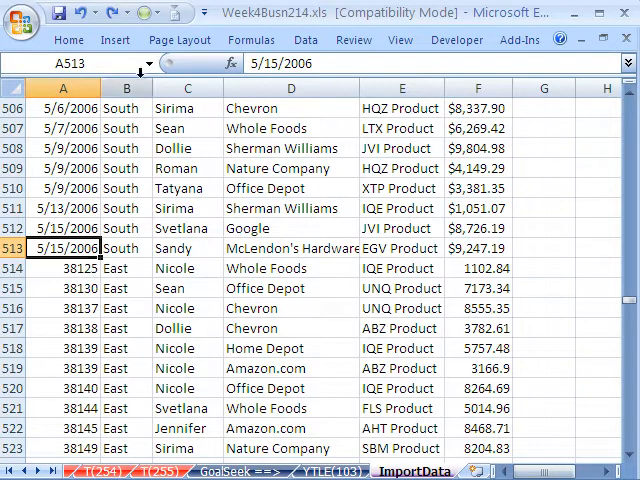
{"action": "left_click", "coordinate": [64, 268]}
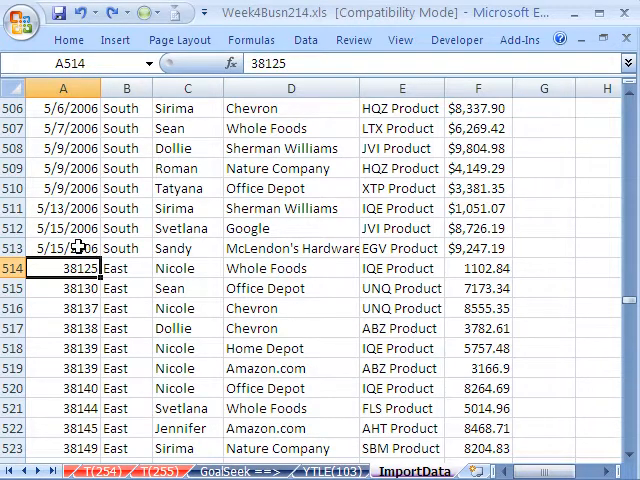
{"action": "left_click", "coordinate": [62, 248]}
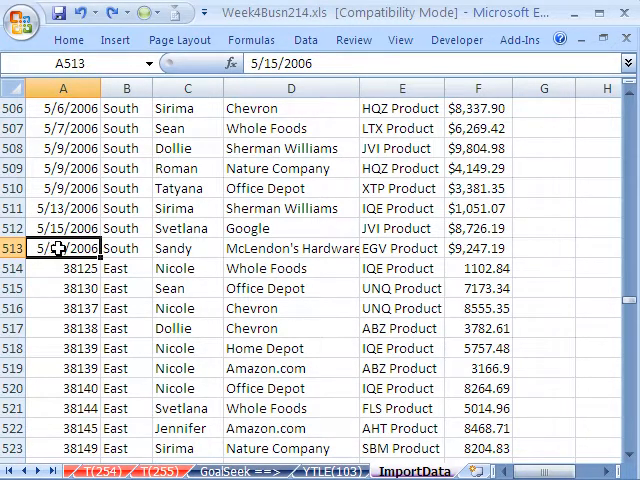
{"action": "mouse_move", "coordinate": [96, 308]}
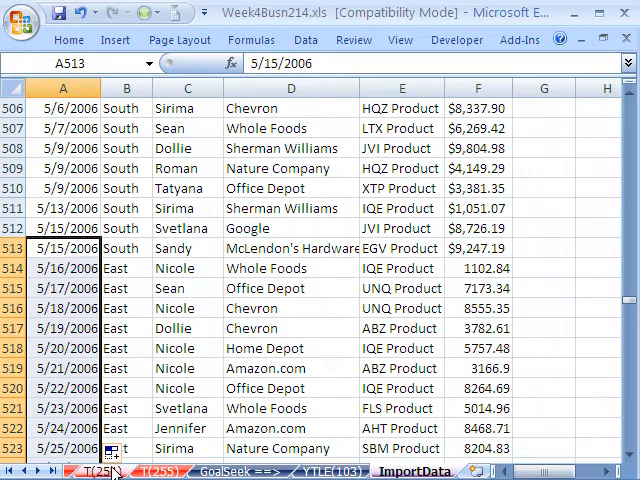
- Use Auto Fill Options, trying Fill Without Formatting, then Fill Formatting Only for the East dates
{"action": "left_click", "coordinate": [112, 456]}
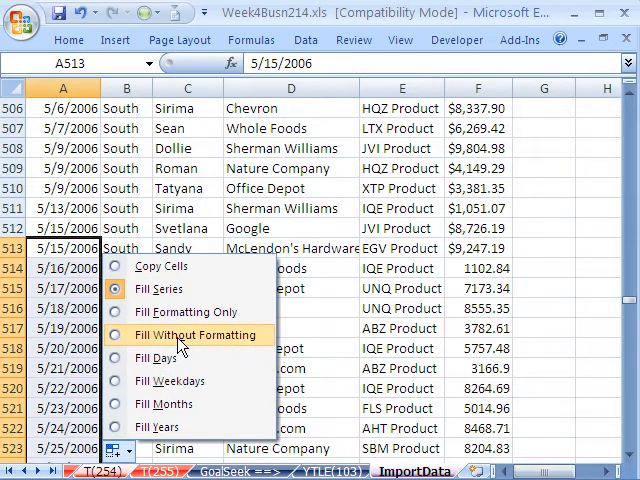
{"action": "left_click", "coordinate": [196, 334]}
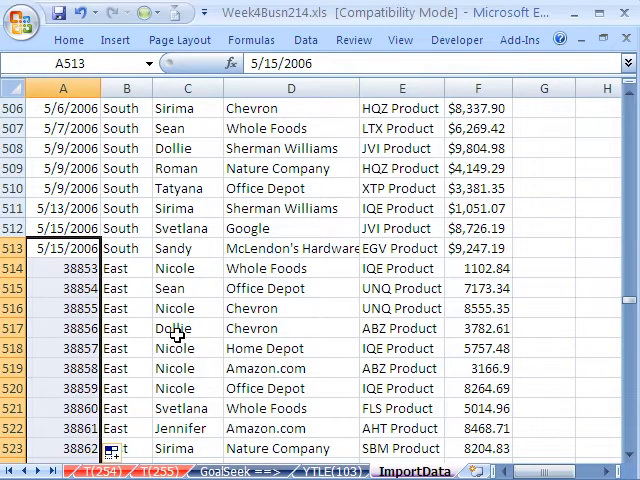
{"action": "left_click", "coordinate": [116, 452]}
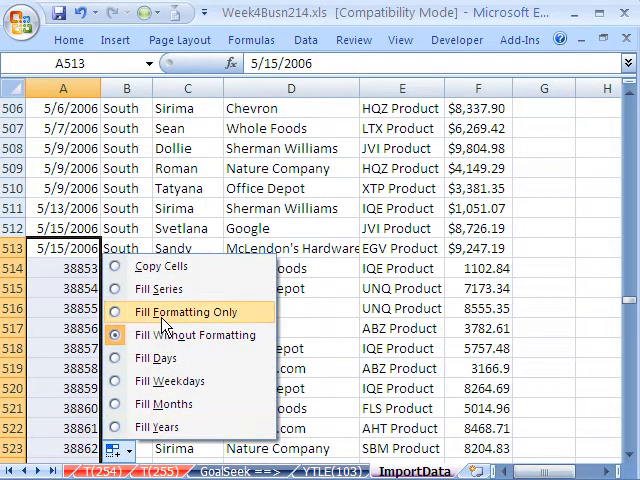
{"action": "left_click", "coordinate": [196, 334]}
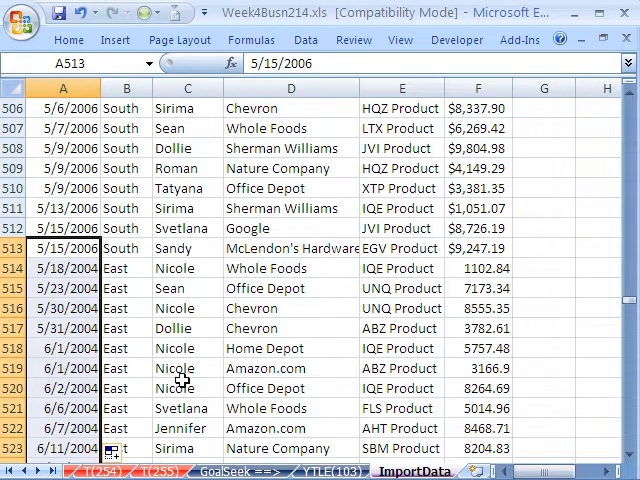
{"action": "mouse_move", "coordinate": [136, 328]}
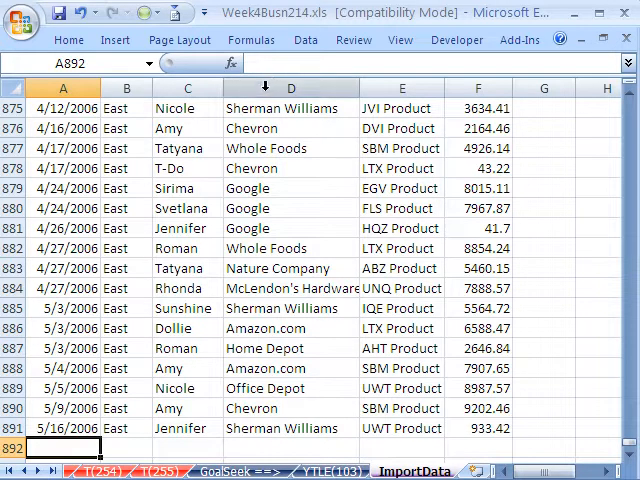
- Start a From Access import and show All Files in the source dialog
{"action": "left_click", "coordinate": [304, 40]}
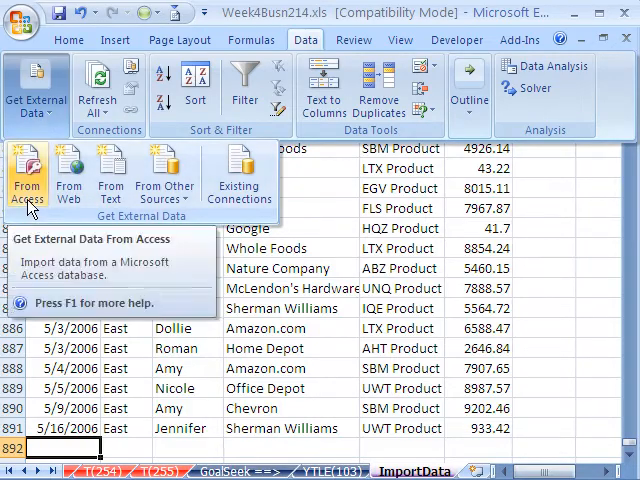
{"action": "left_click", "coordinate": [28, 176]}
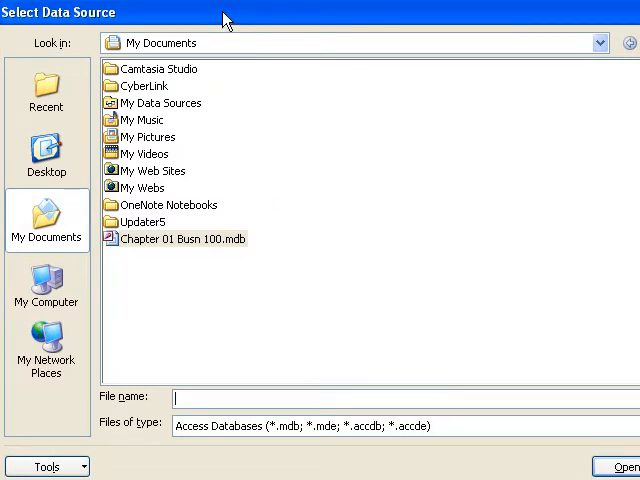
{"action": "mouse_move", "coordinate": [372, 76]}
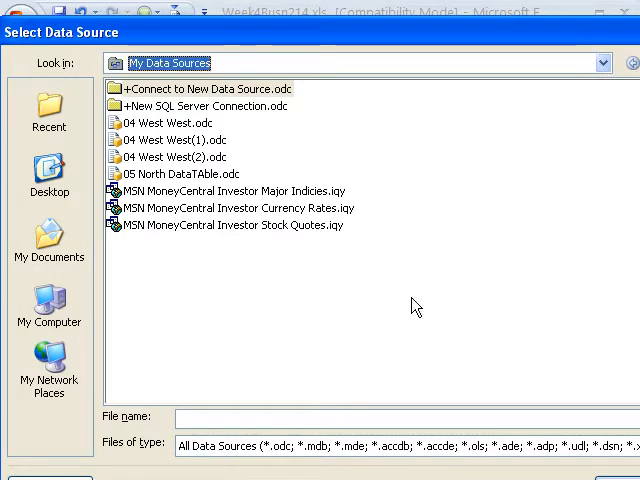
{"action": "left_click", "coordinate": [608, 446]}
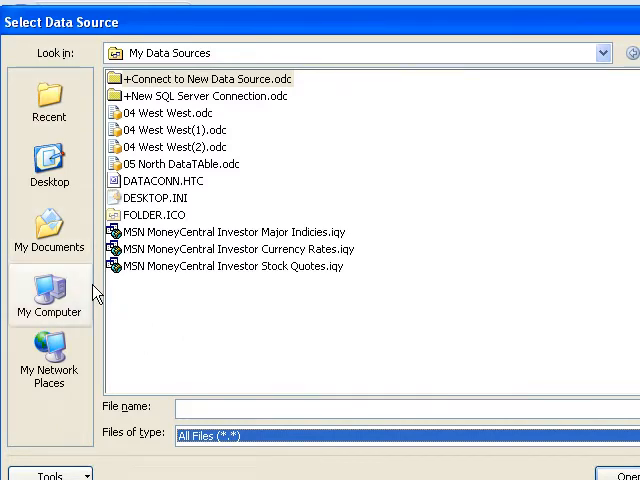
{"action": "mouse_move", "coordinate": [64, 304]}
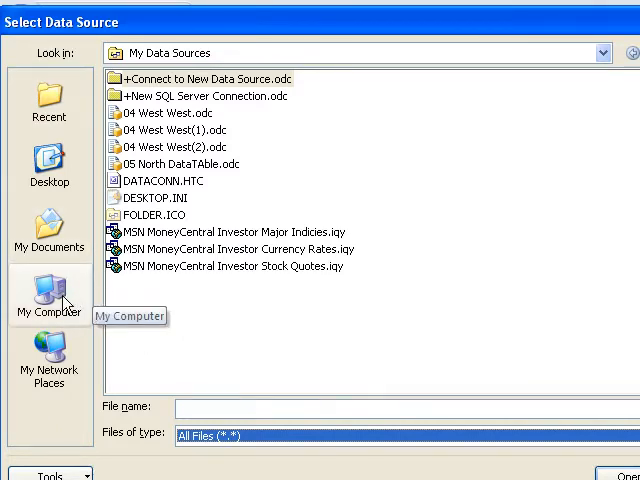
- Browse My Computer to the 03 Import folder and choose 04 West.mdb
{"action": "left_click", "coordinate": [50, 296]}
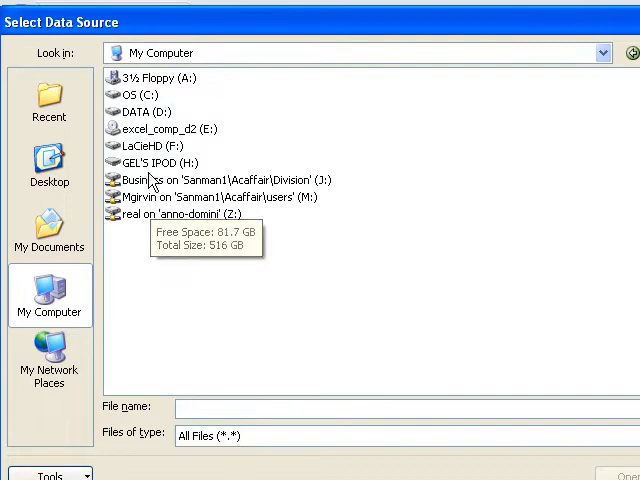
{"action": "double_click", "coordinate": [216, 196]}
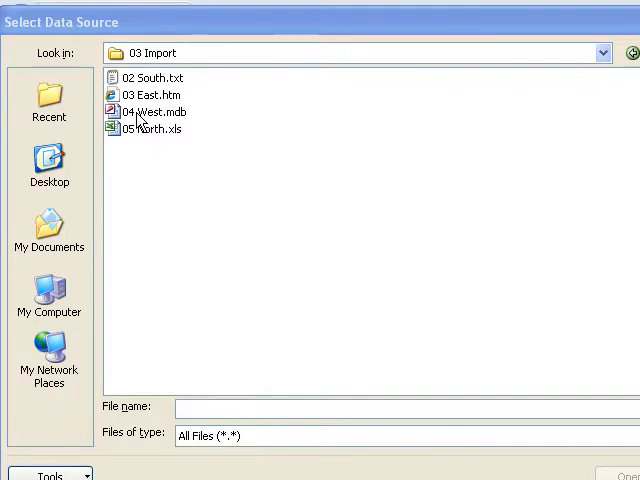
{"action": "double_click", "coordinate": [148, 112]}
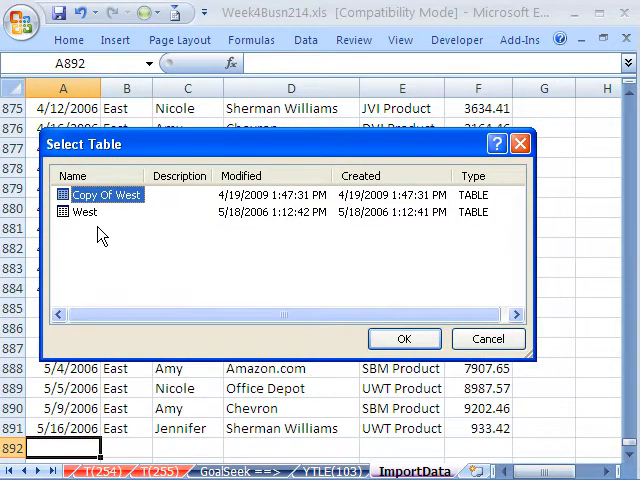
- Import the West table, reviewing its connection properties, into the existing worksheet at $A$892
{"action": "left_click", "coordinate": [84, 212]}
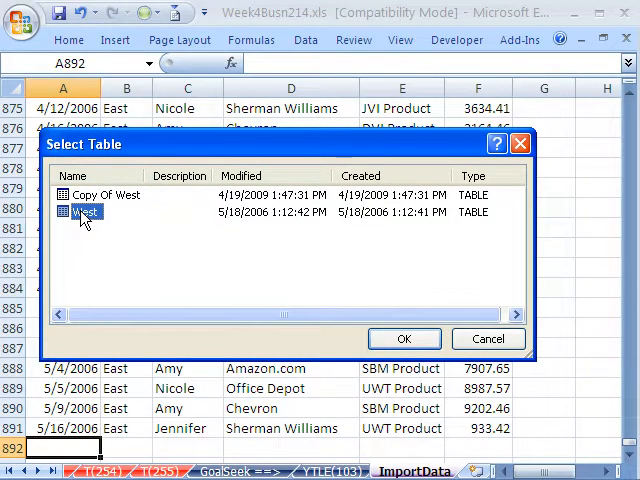
{"action": "left_click", "coordinate": [404, 338]}
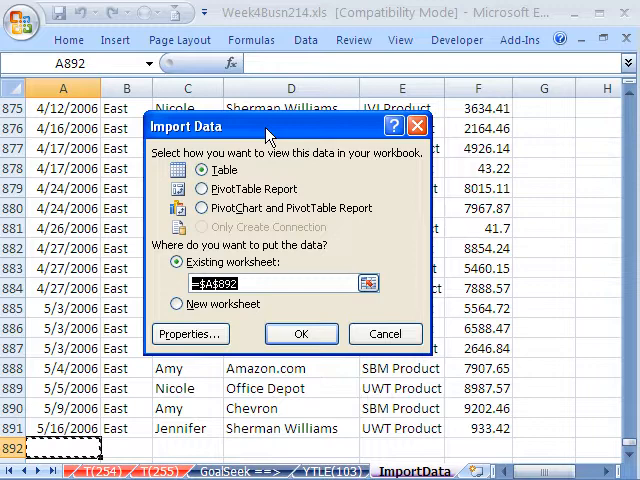
{"action": "mouse_move", "coordinate": [308, 364]}
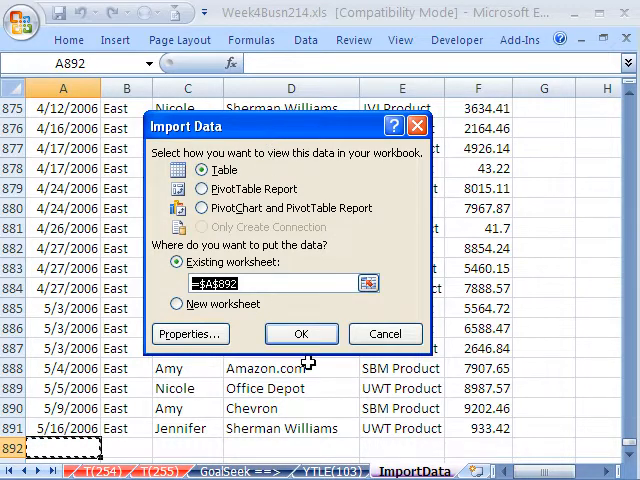
{"action": "left_click", "coordinate": [190, 334]}
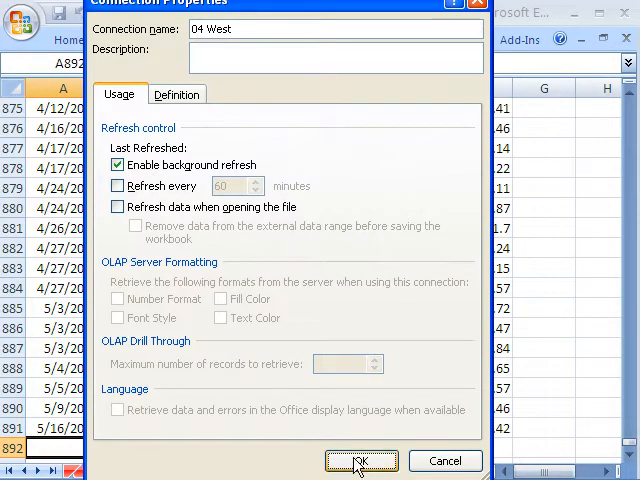
{"action": "left_click", "coordinate": [360, 460]}
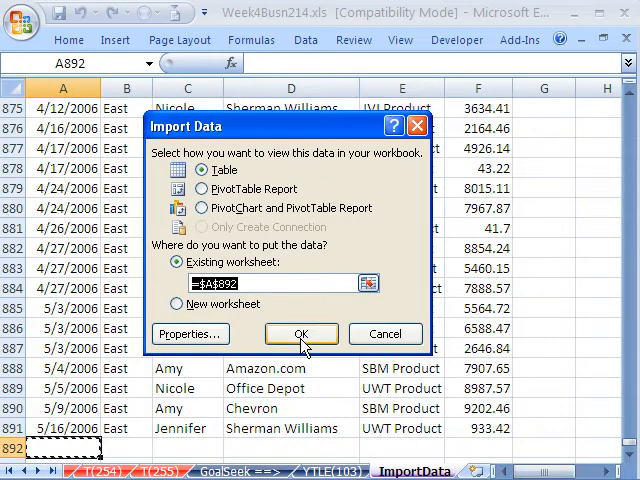
{"action": "left_click", "coordinate": [300, 332]}
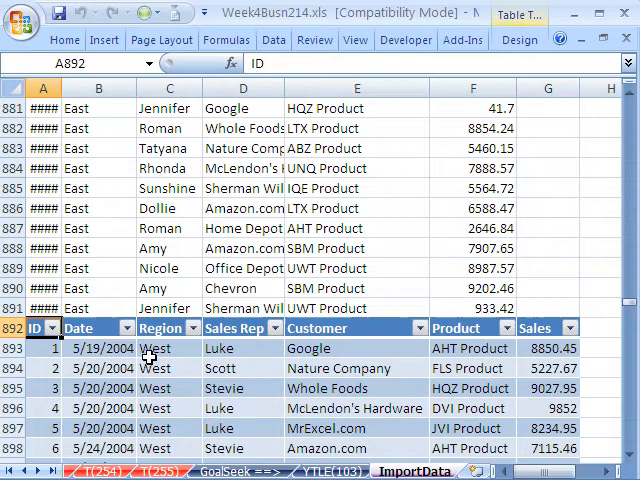
- Convert the imported West table to a normal range and select its ID numbering column from A892
{"action": "scroll", "scroll_direction": "down", "scroll_amount": 3}
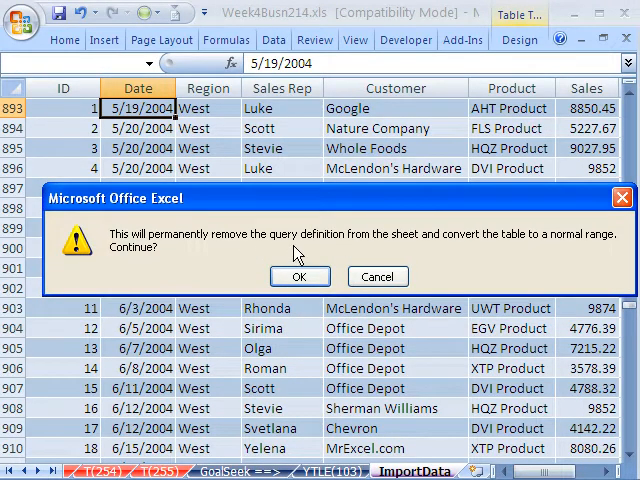
{"action": "left_click", "coordinate": [300, 276]}
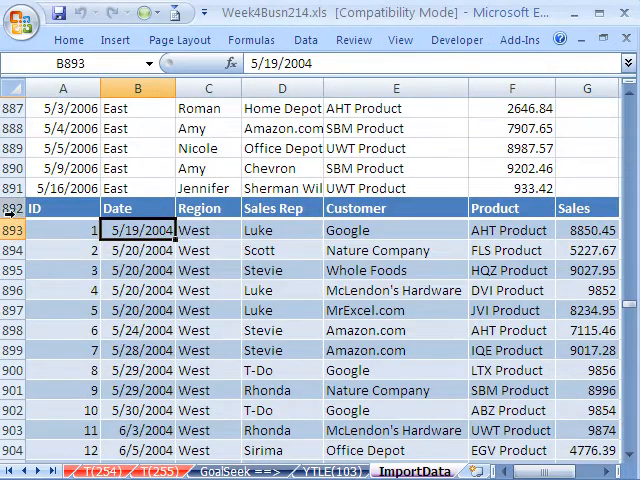
{"action": "left_click", "coordinate": [36, 208]}
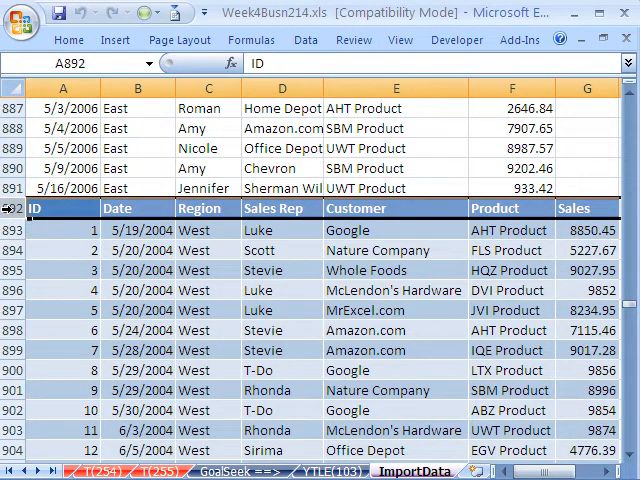
{"action": "right_click", "coordinate": [10, 208]}
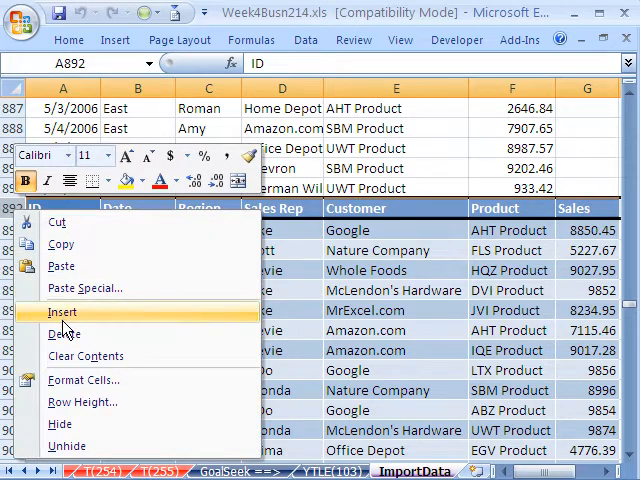
{"action": "left_click", "coordinate": [62, 312]}
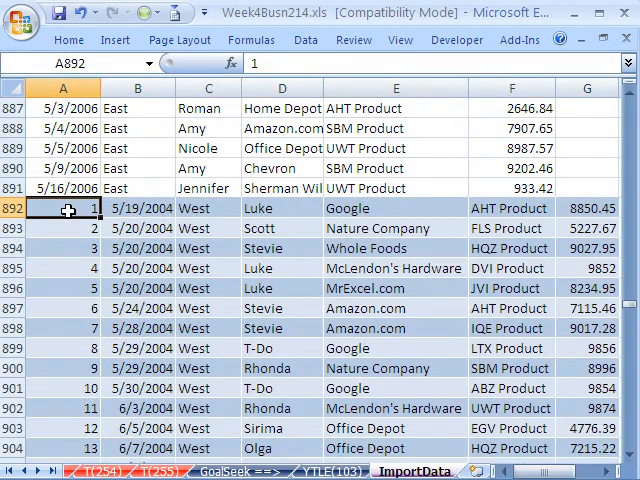
- Delete the selected ID cells with Shift cells left so West data lines up with East
{"action": "scroll", "scroll_direction": "down", "scroll_amount": 3}
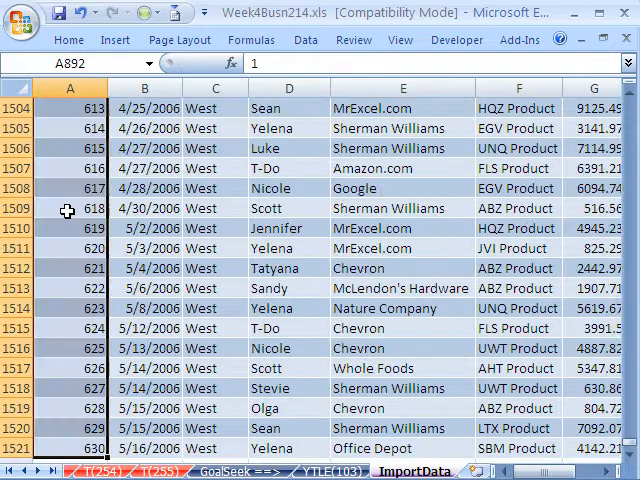
{"action": "right_click", "coordinate": [68, 208]}
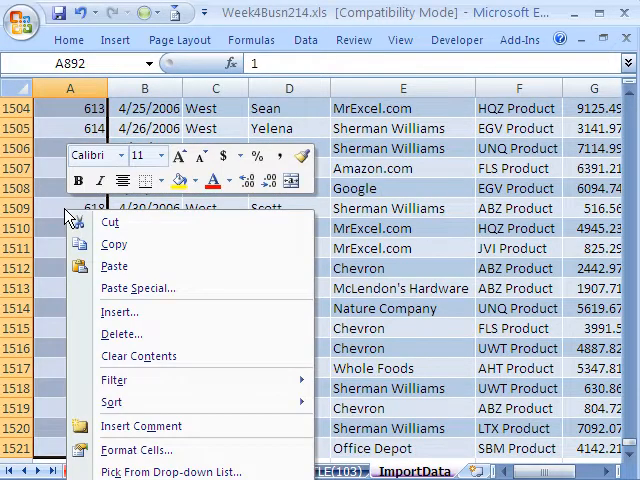
{"action": "left_click", "coordinate": [120, 332]}
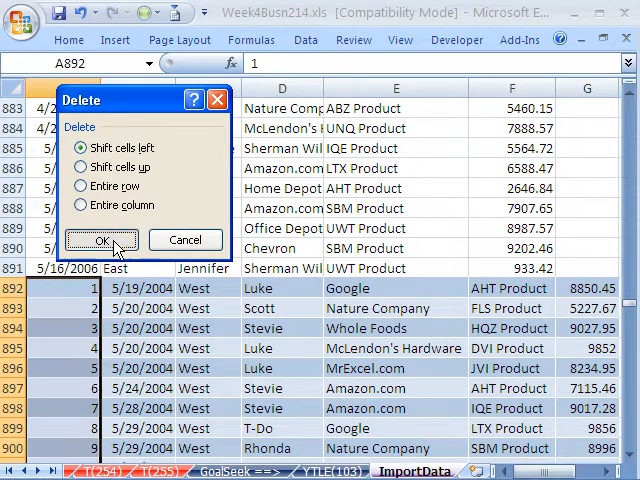
{"action": "left_click", "coordinate": [100, 240]}
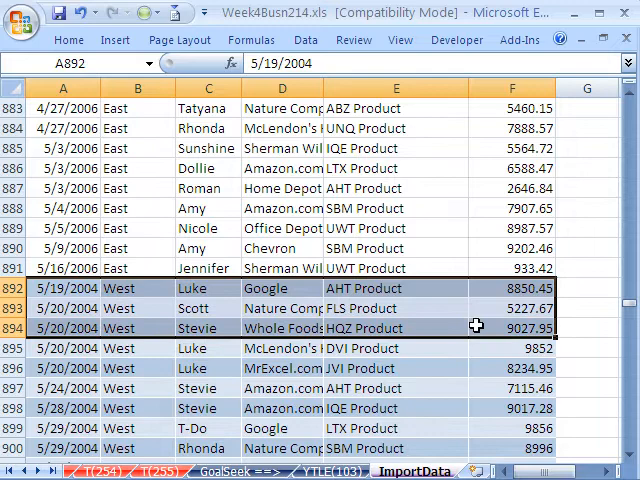
{"action": "scroll", "scroll_direction": "up", "scroll_amount": 3}
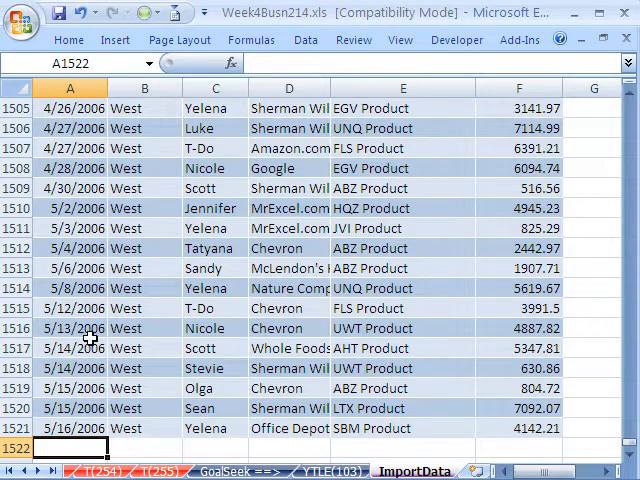
- Start a Microsoft Query import with Excel Files as the data source
{"action": "left_click", "coordinate": [306, 40]}
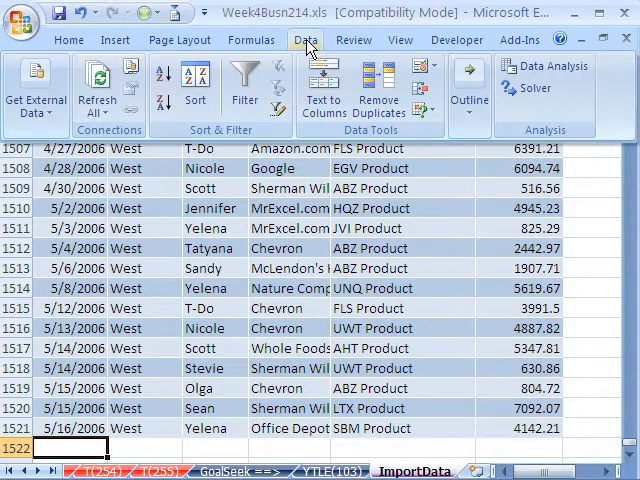
{"action": "left_click", "coordinate": [36, 90]}
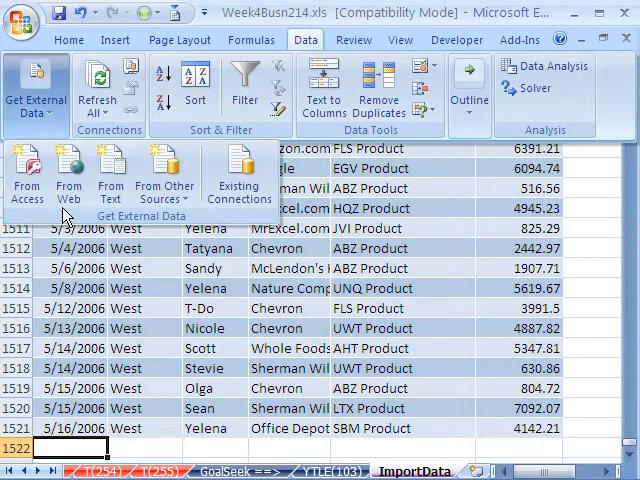
{"action": "mouse_move", "coordinate": [164, 176]}
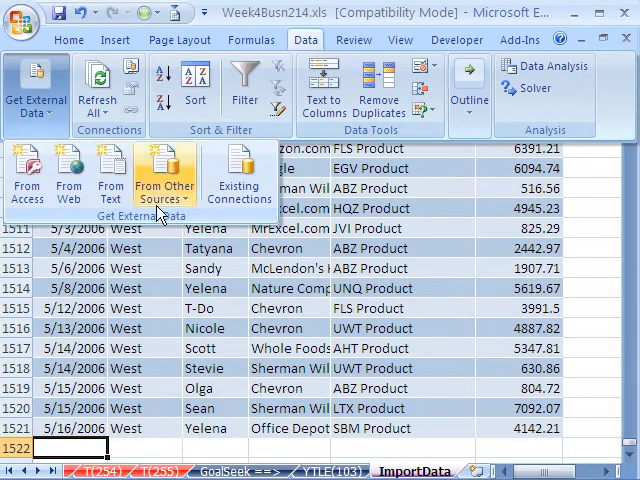
{"action": "left_click", "coordinate": [164, 176]}
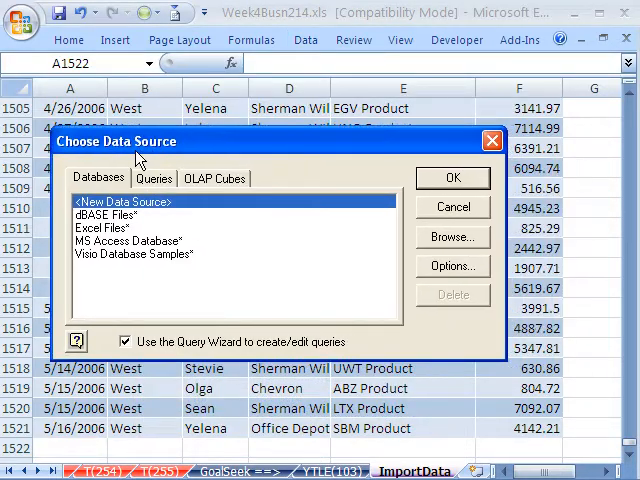
{"action": "mouse_move", "coordinate": [112, 270]}
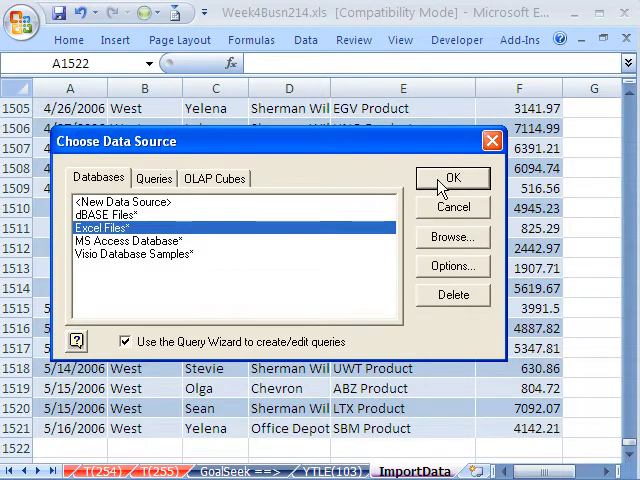
{"action": "left_click", "coordinate": [452, 176]}
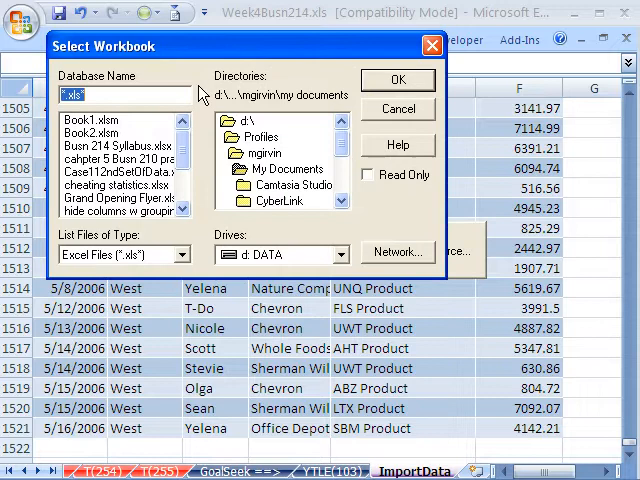
{"action": "mouse_move", "coordinate": [330, 284]}
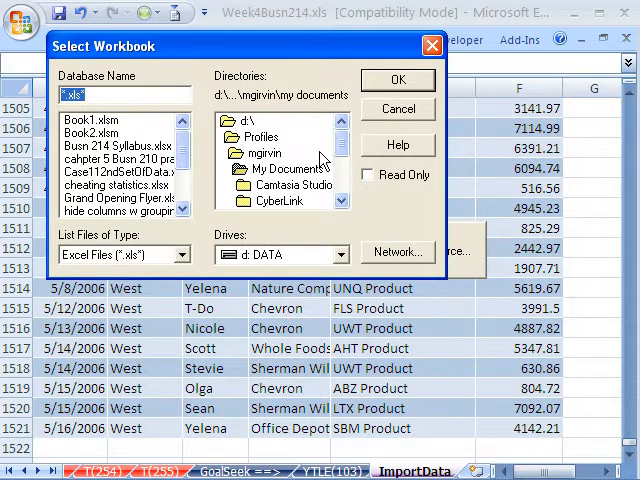
{"action": "mouse_move", "coordinate": [344, 258]}
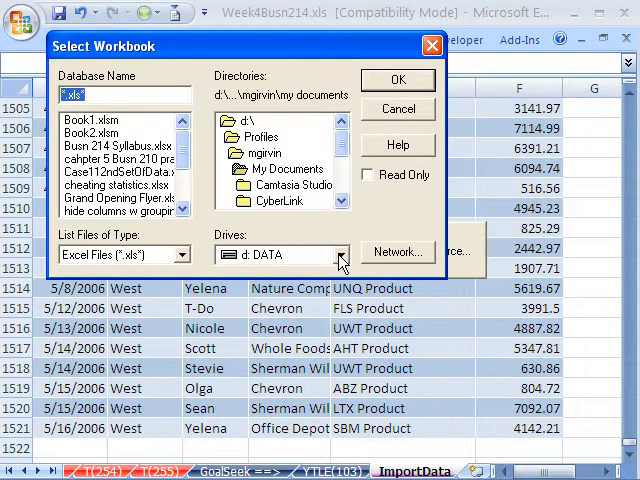
- Browse the network drive's 03 IMPORT folder and choose 05 North.xls as the query workbook
{"action": "left_click", "coordinate": [338, 254]}
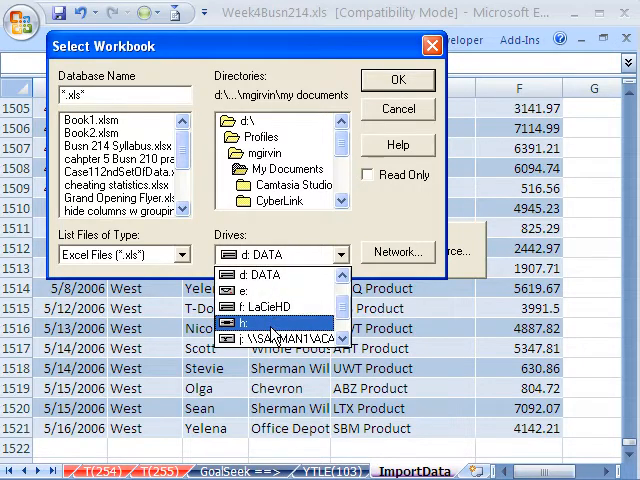
{"action": "left_click", "coordinate": [280, 338]}
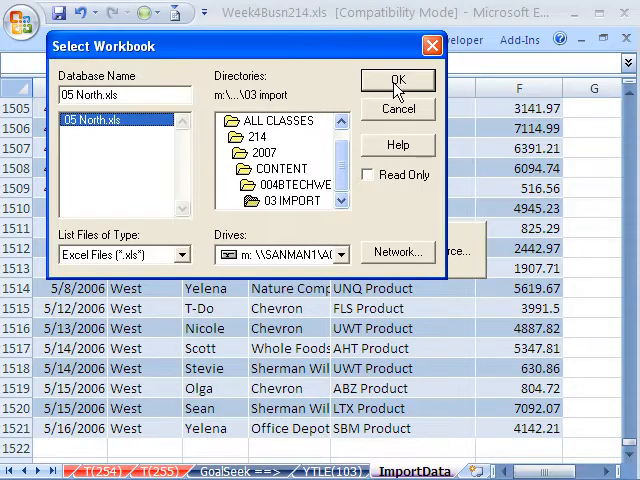
{"action": "left_click", "coordinate": [396, 80]}
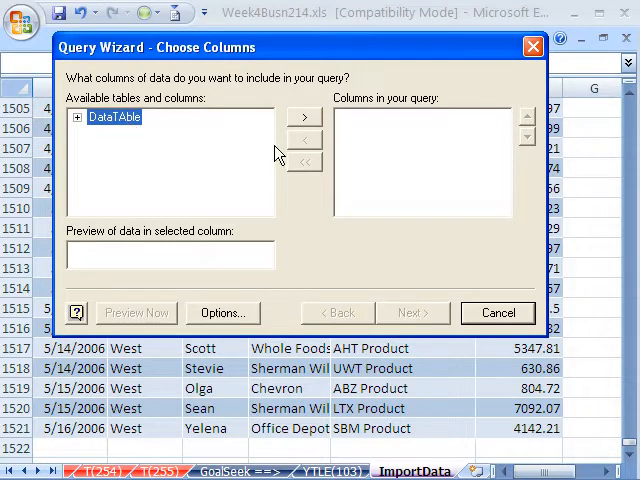
- Add all six DataTable columns, skip filtering and sorting, and finish the Query Wizard
{"action": "left_click", "coordinate": [304, 118]}
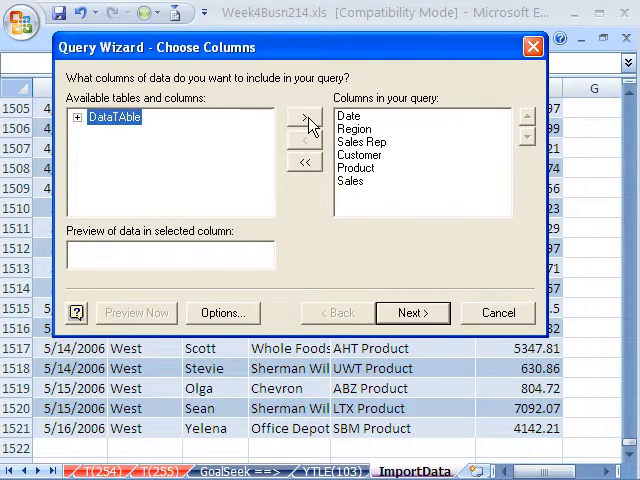
{"action": "left_click", "coordinate": [412, 312]}
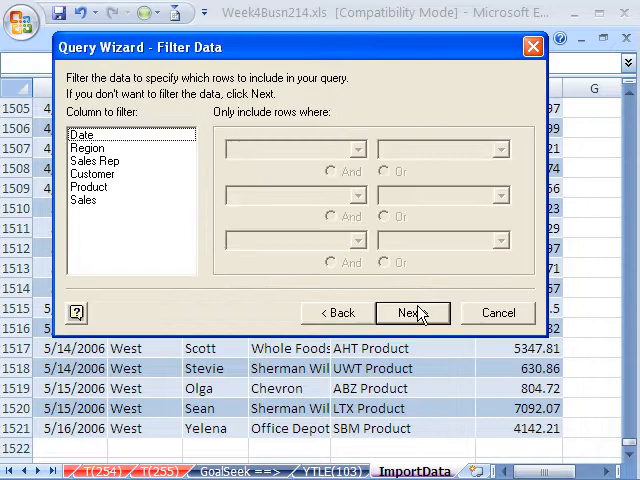
{"action": "left_click", "coordinate": [412, 312]}
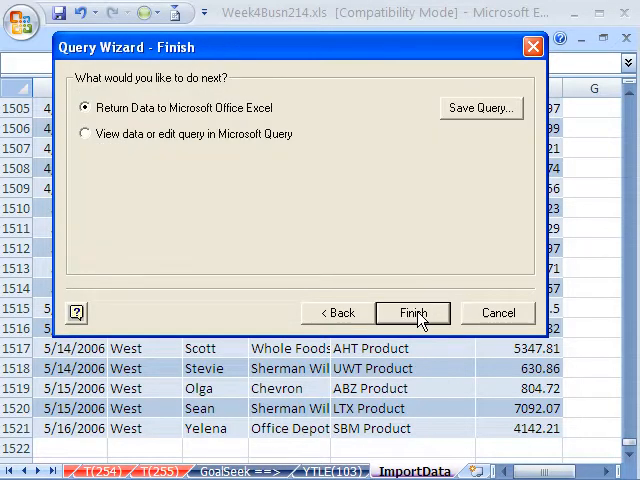
{"action": "mouse_move", "coordinate": [390, 304]}
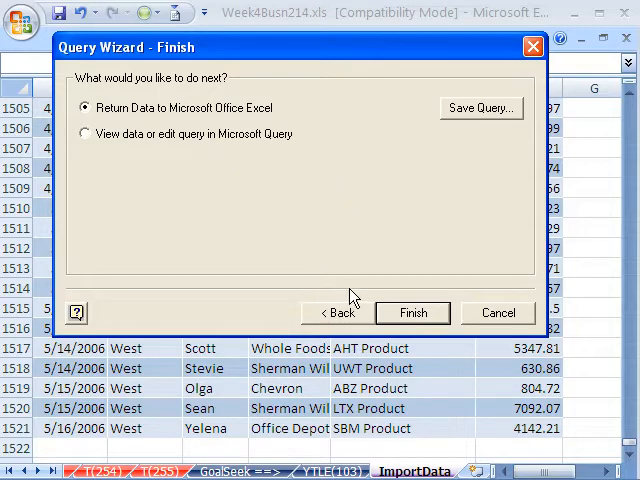
{"action": "mouse_move", "coordinate": [412, 312]}
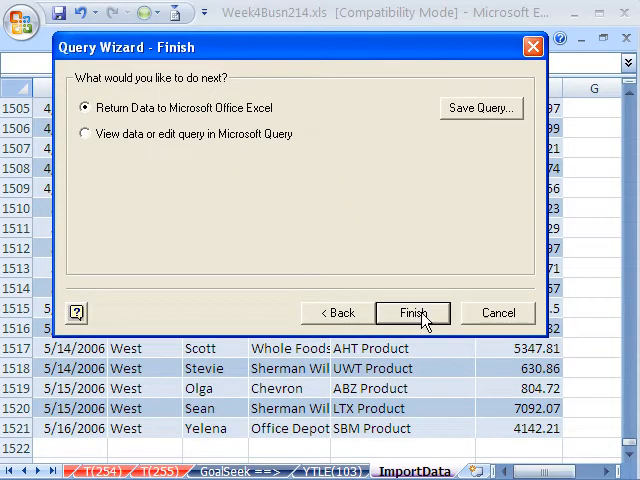
{"action": "left_click", "coordinate": [412, 312]}
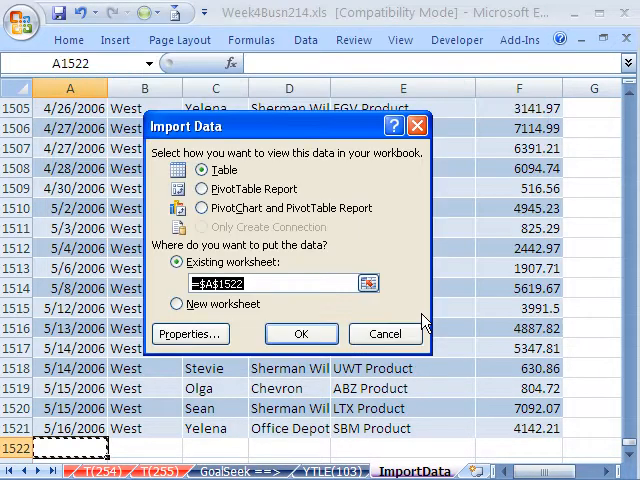
{"action": "mouse_move", "coordinate": [190, 334]}
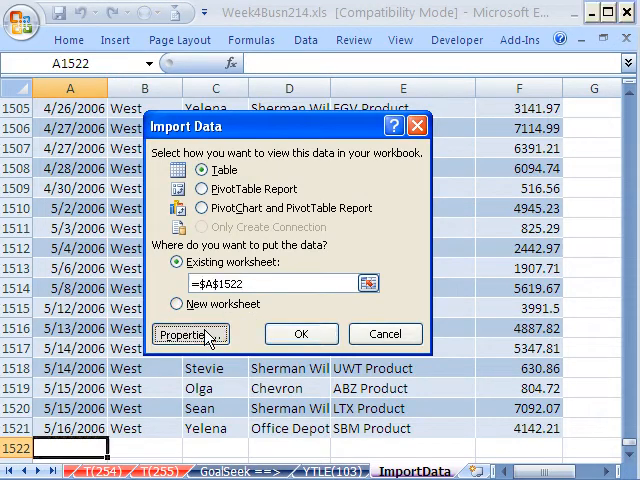
- Review the connection's definition properties and import the North data as a table at $A$1522
{"action": "left_click", "coordinate": [184, 334]}
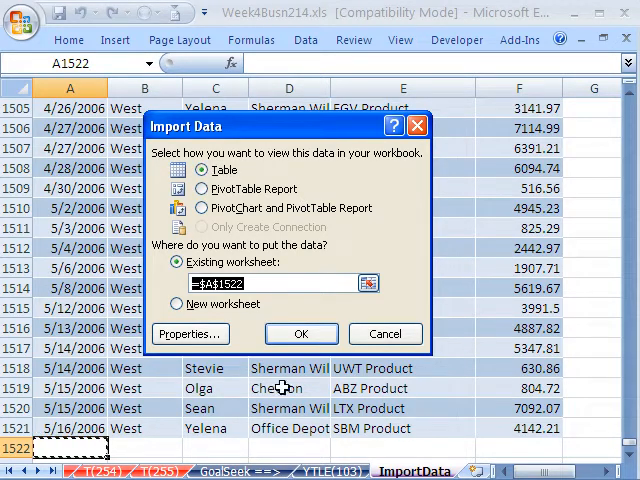
{"action": "left_click", "coordinate": [190, 332]}
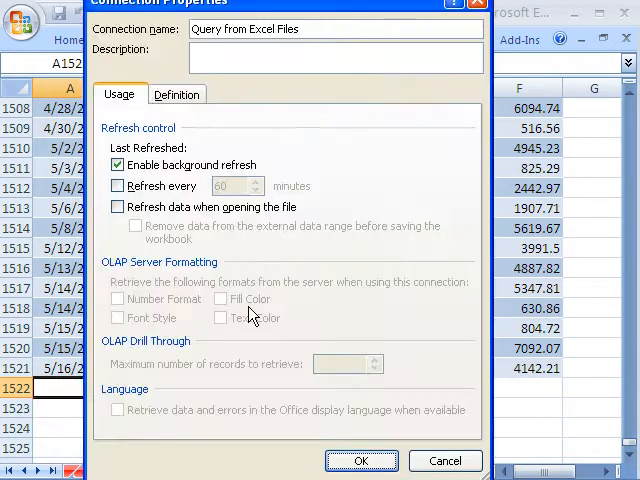
{"action": "left_click", "coordinate": [176, 94]}
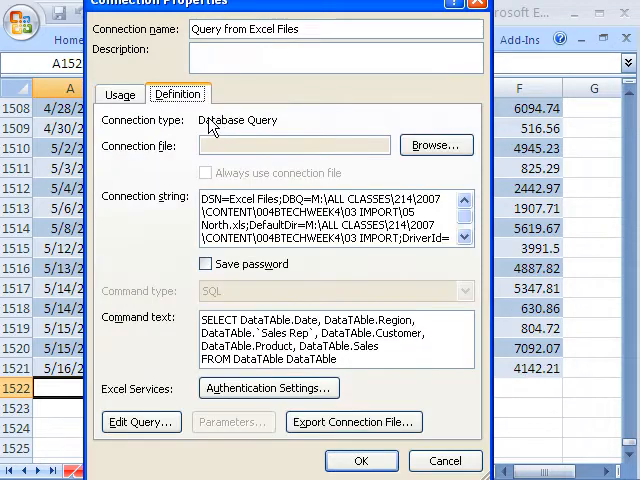
{"action": "left_click", "coordinate": [360, 460]}
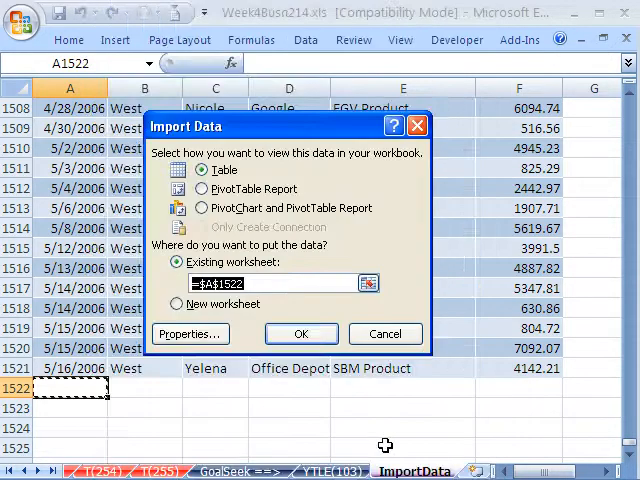
{"action": "left_click", "coordinate": [300, 332]}
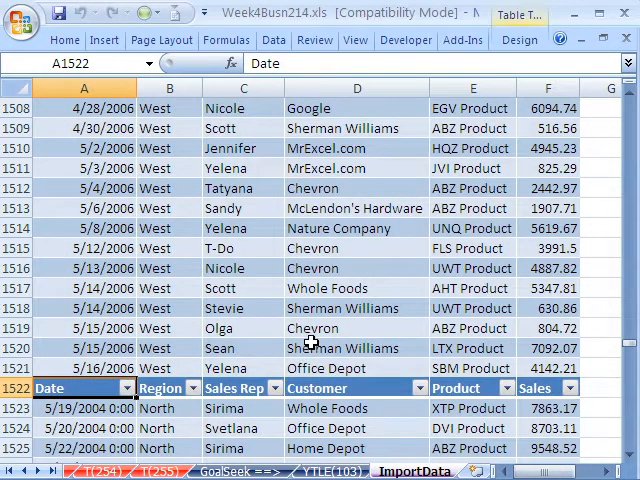
- Convert the North table to a plain range and delete its header row 1522
{"action": "scroll", "scroll_direction": "down", "scroll_amount": 3}
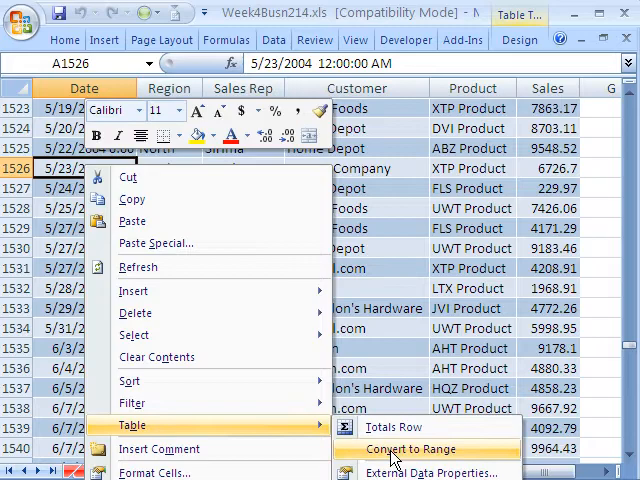
{"action": "left_click", "coordinate": [412, 448]}
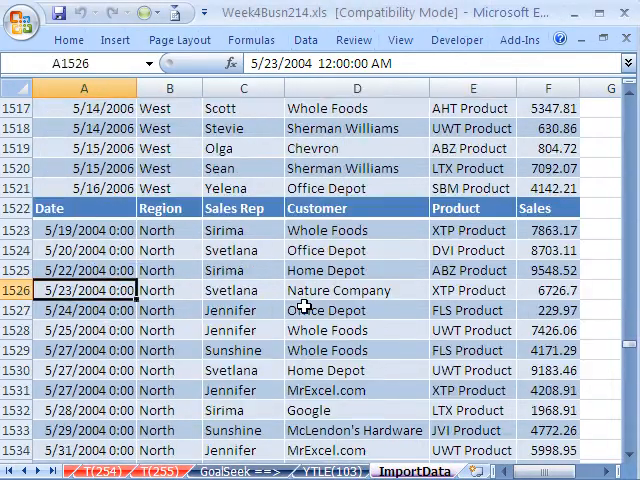
{"action": "right_click", "coordinate": [16, 208]}
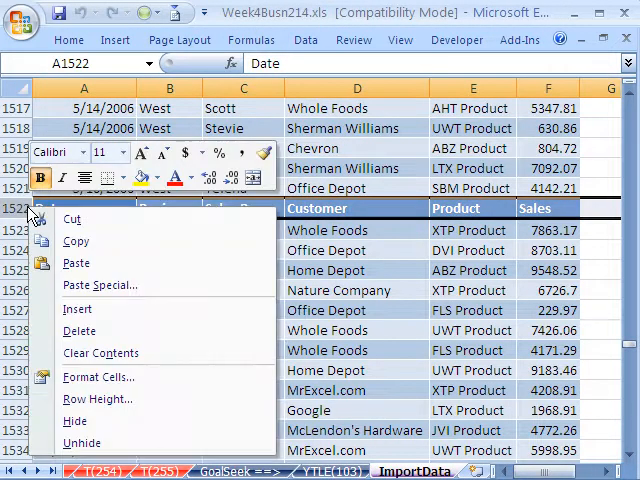
{"action": "mouse_move", "coordinate": [80, 332]}
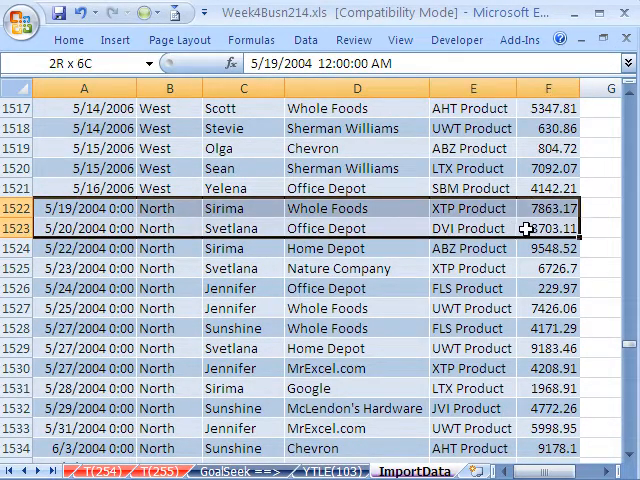
{"action": "scroll", "scroll_direction": "down", "scroll_amount": 3}
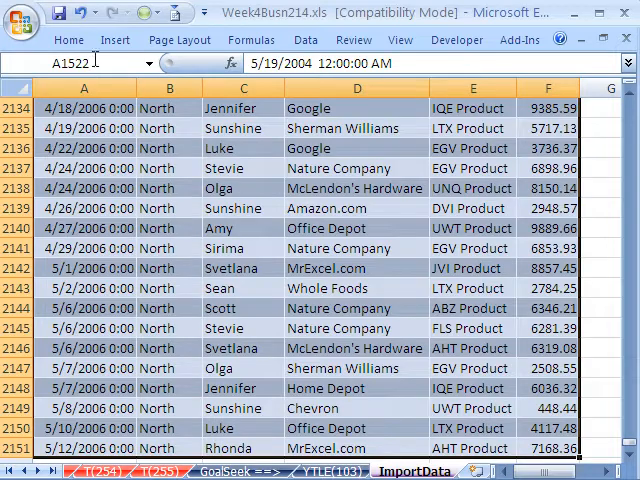
- Undo the North import so the West data ends at row 1521 again
{"action": "left_click", "coordinate": [68, 40]}
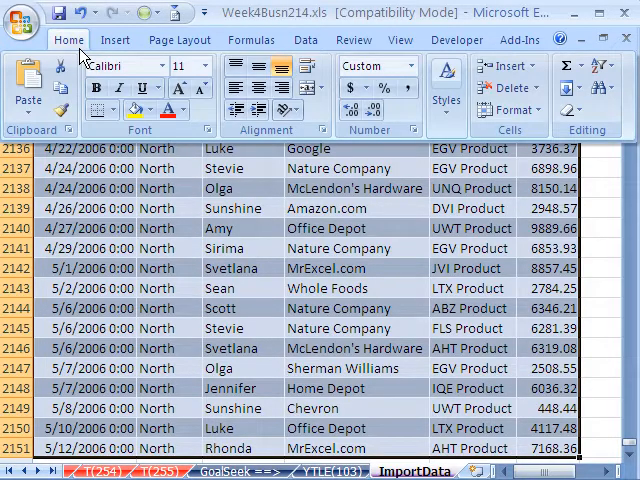
{"action": "mouse_move", "coordinate": [100, 64]}
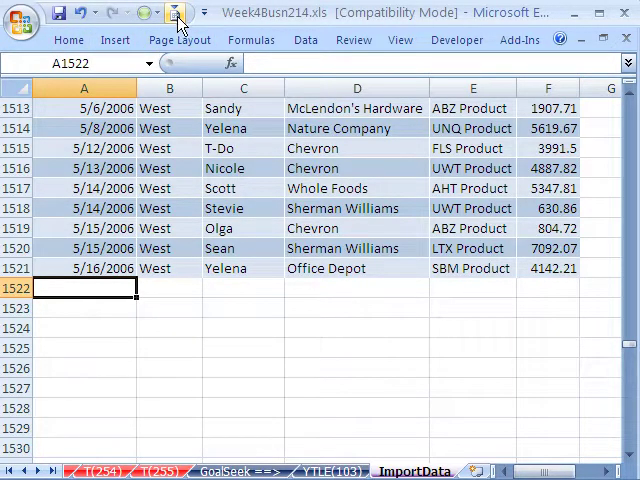
{"action": "mouse_move", "coordinate": [176, 12]}
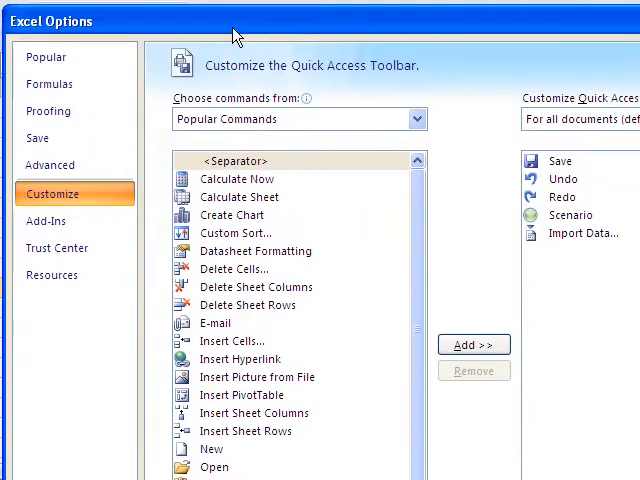
- Choose Import External Data from the All Commands list in the Customize options
{"action": "left_click", "coordinate": [414, 118]}
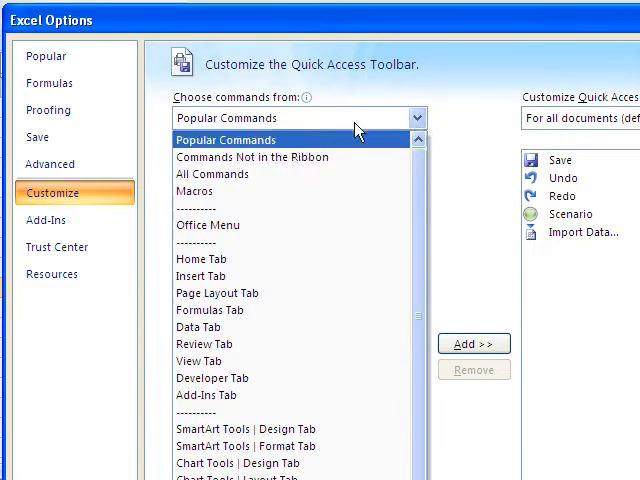
{"action": "left_click", "coordinate": [212, 174]}
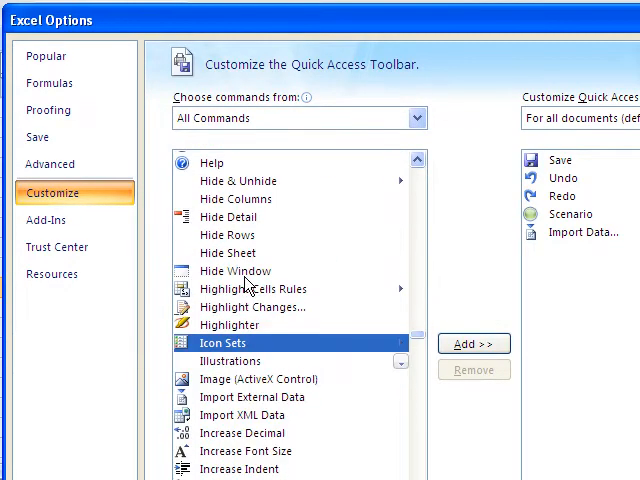
{"action": "scroll", "scroll_direction": "down", "scroll_amount": 3}
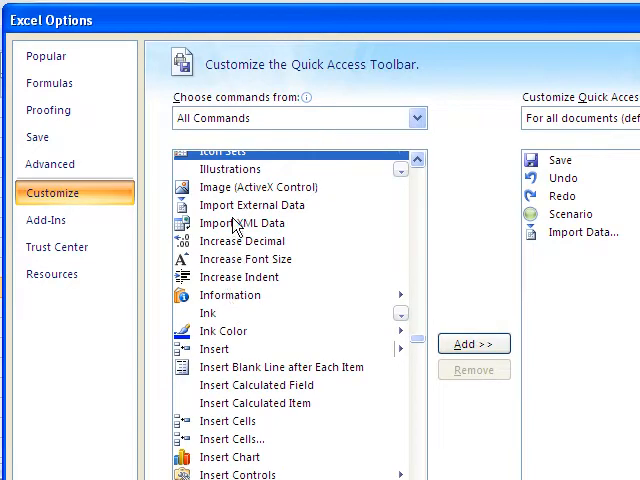
{"action": "left_click", "coordinate": [252, 204]}
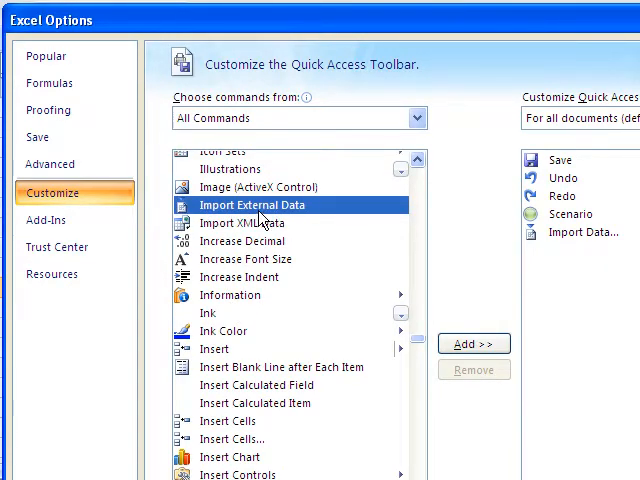
{"action": "mouse_move", "coordinate": [432, 240]}
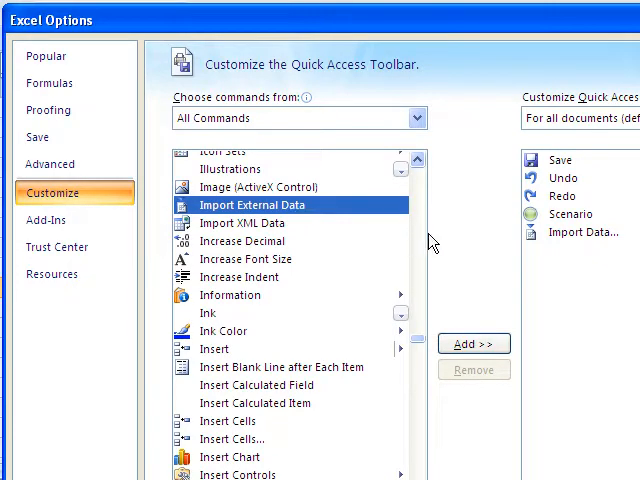
{"action": "mouse_move", "coordinate": [478, 308]}
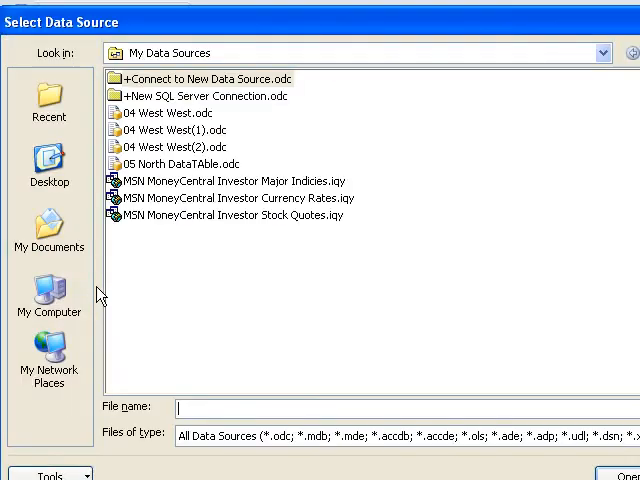
{"action": "mouse_move", "coordinate": [108, 304]}
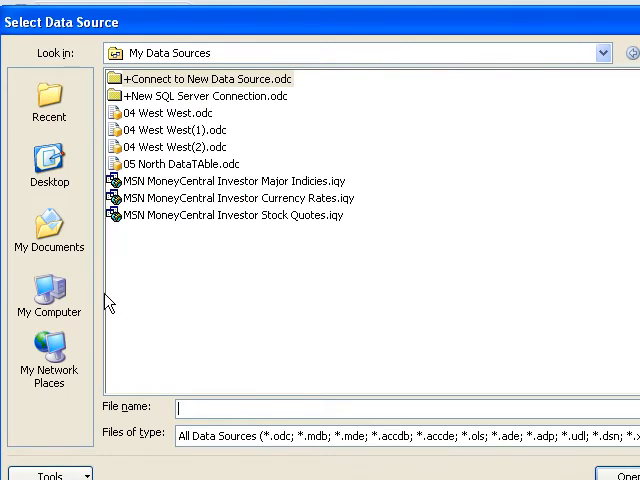
{"action": "mouse_move", "coordinate": [328, 120]}
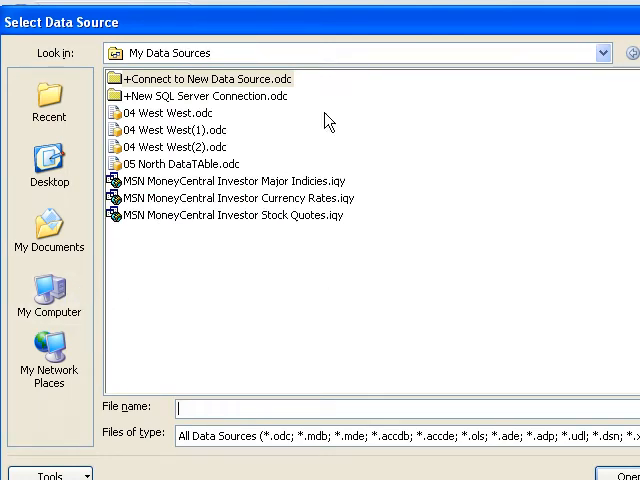
{"action": "mouse_move", "coordinate": [212, 90]}
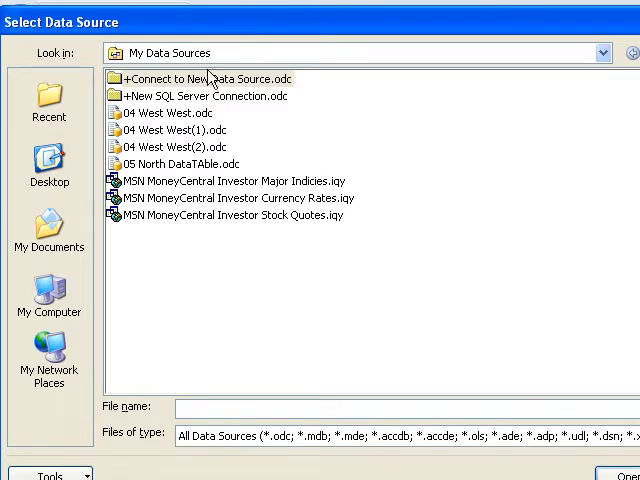
{"action": "mouse_move", "coordinate": [50, 300]}
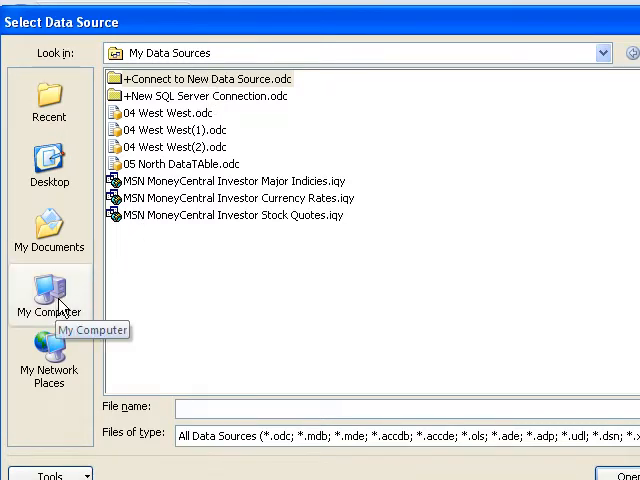
- Import the North DataTable at $A$1522 below West and convert it to a plain range
{"action": "left_click", "coordinate": [48, 296]}
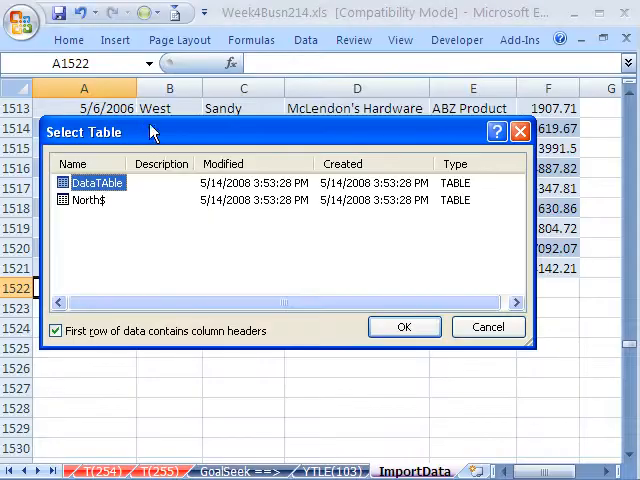
{"action": "mouse_move", "coordinate": [116, 244]}
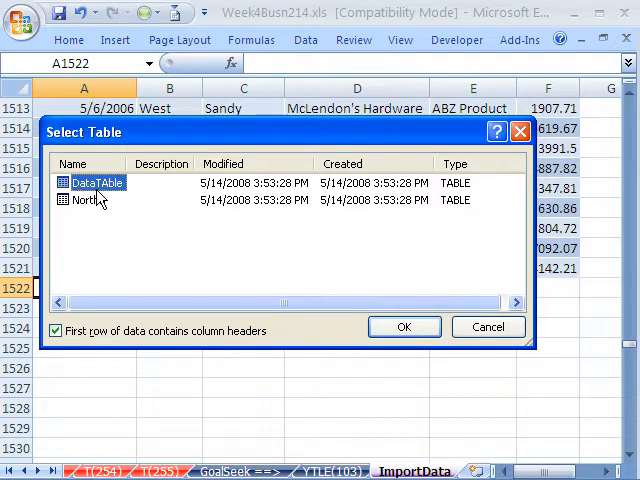
{"action": "left_click", "coordinate": [404, 328]}
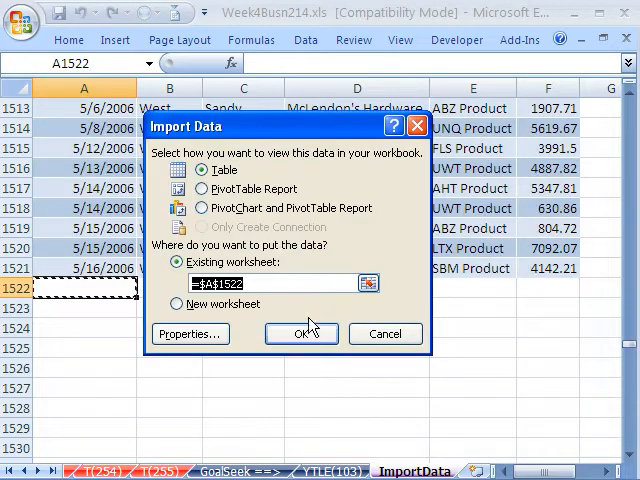
{"action": "left_click", "coordinate": [300, 332]}
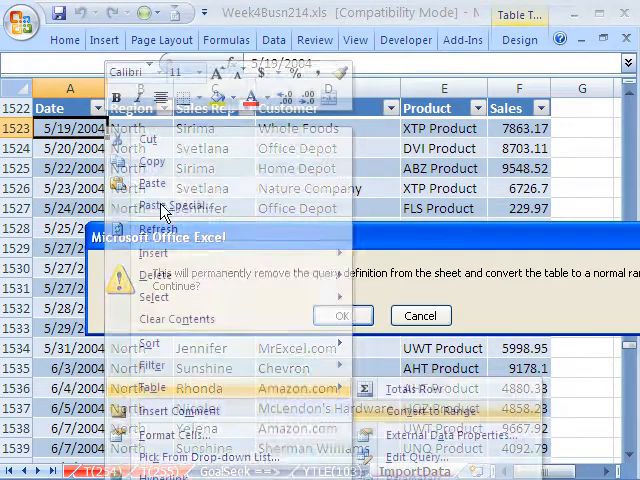
{"action": "left_click", "coordinate": [344, 316]}
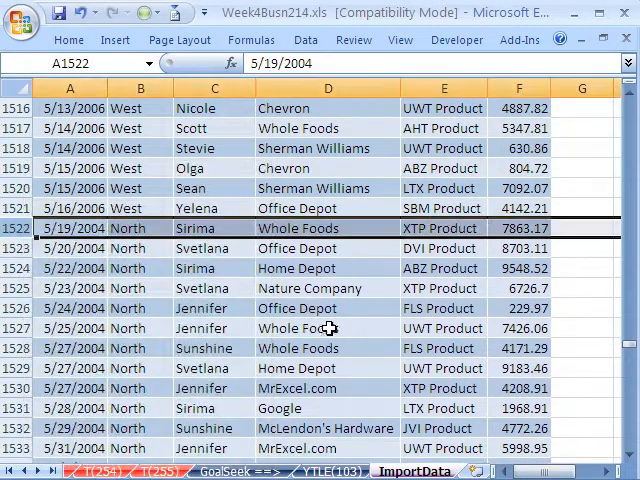
{"action": "left_click", "coordinate": [70, 288]}
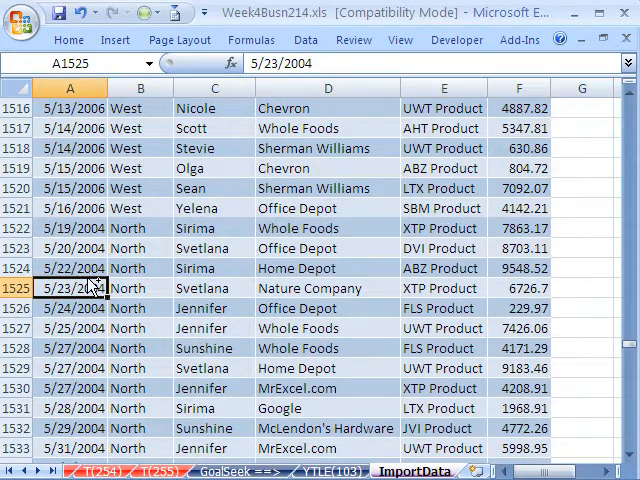
{"action": "scroll", "scroll_direction": "down", "scroll_amount": 3}
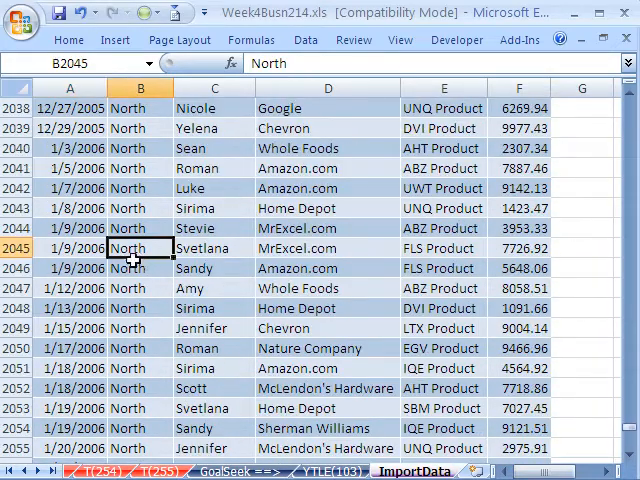
{"action": "scroll", "scroll_direction": "up", "scroll_amount": 3}
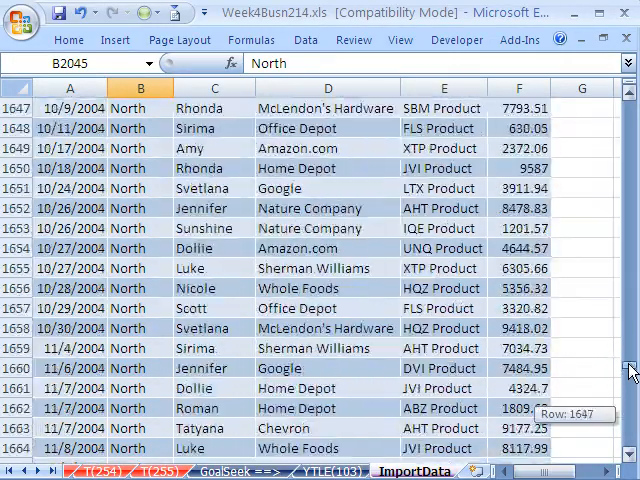
{"action": "scroll", "scroll_direction": "down", "scroll_amount": 3}
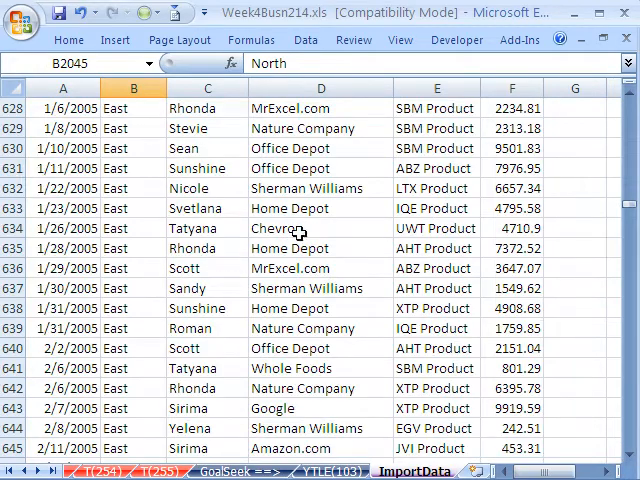
{"action": "scroll", "scroll_direction": "down", "scroll_amount": 3}
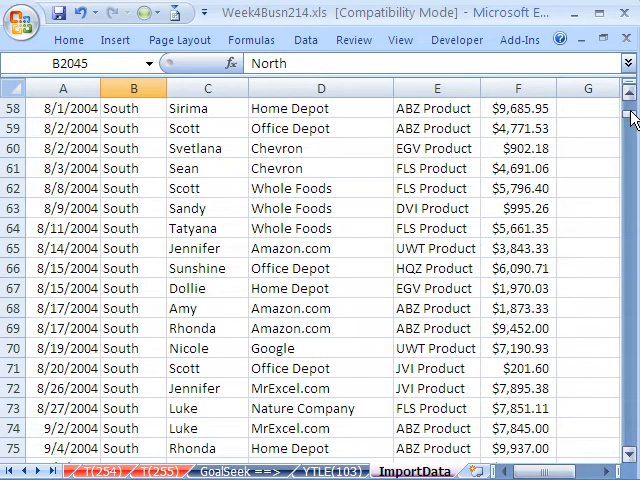
{"action": "scroll", "scroll_direction": "up", "scroll_amount": 3}
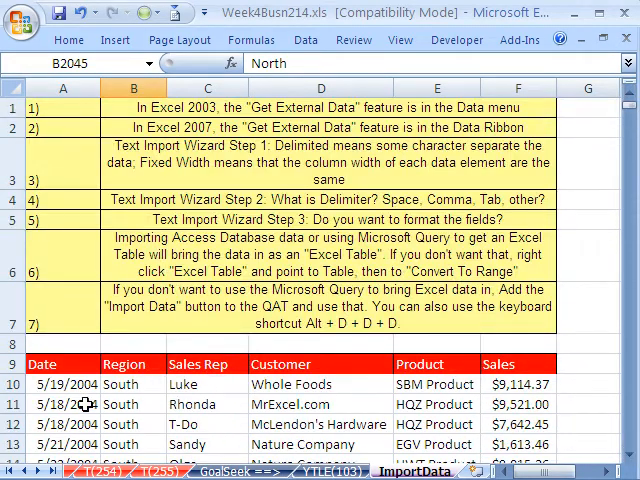
- Start a PivotTable from the ImportData records on a new worksheet
{"action": "left_click", "coordinate": [62, 404]}
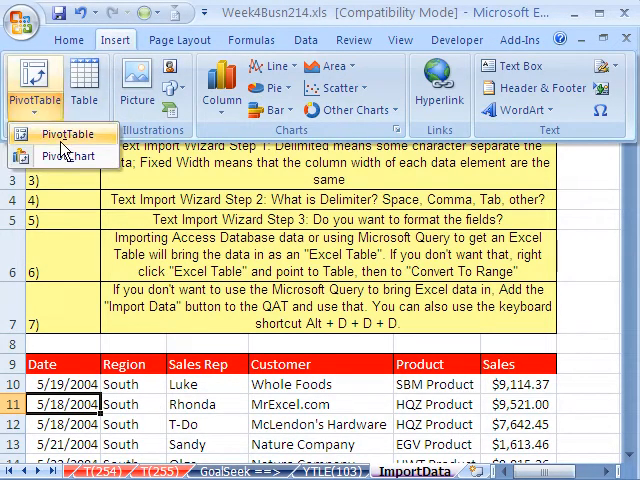
{"action": "left_click", "coordinate": [68, 134]}
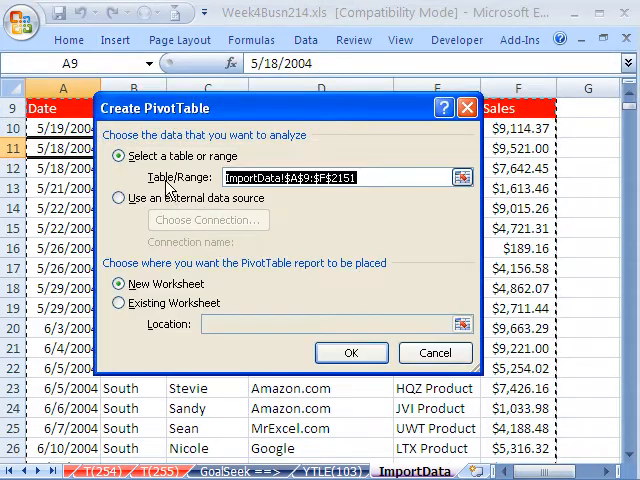
{"action": "mouse_move", "coordinate": [288, 272]}
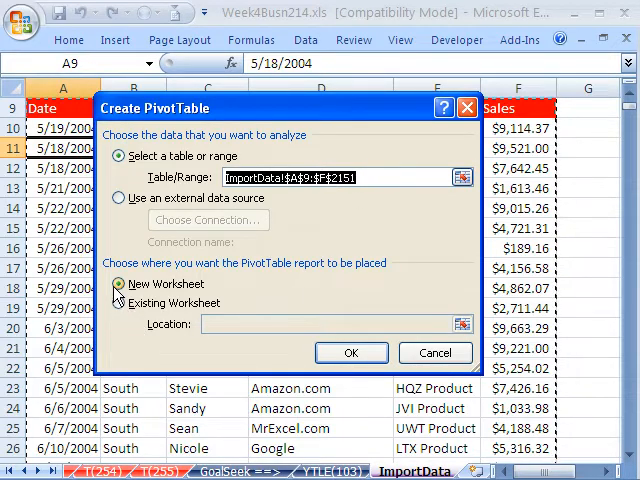
{"action": "left_click", "coordinate": [352, 352]}
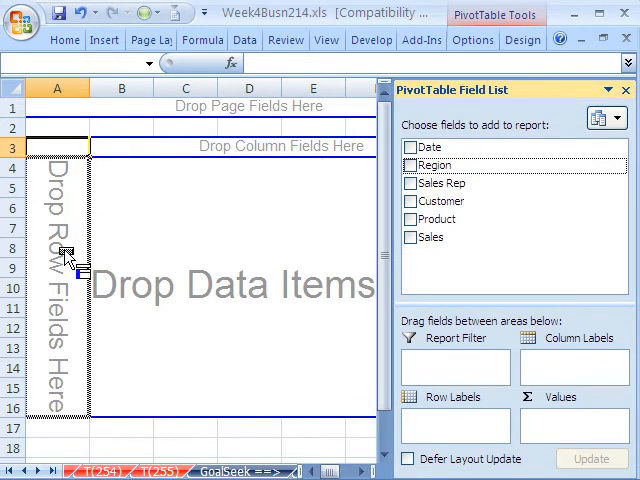
- Add Region as rows and Sales as summed values, then return to ImportData
{"action": "left_click", "coordinate": [410, 164]}
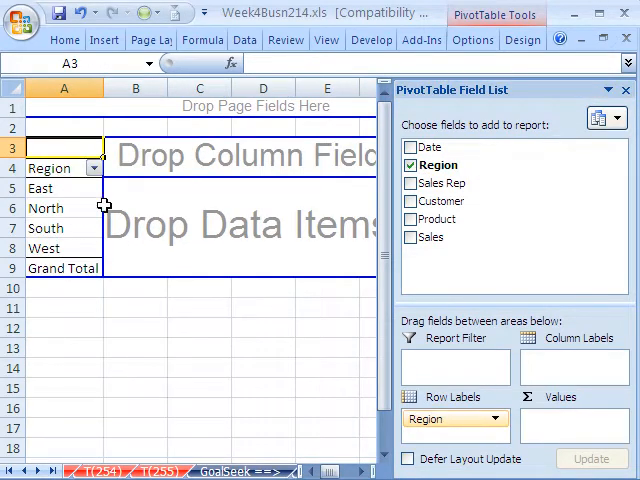
{"action": "mouse_move", "coordinate": [430, 164]}
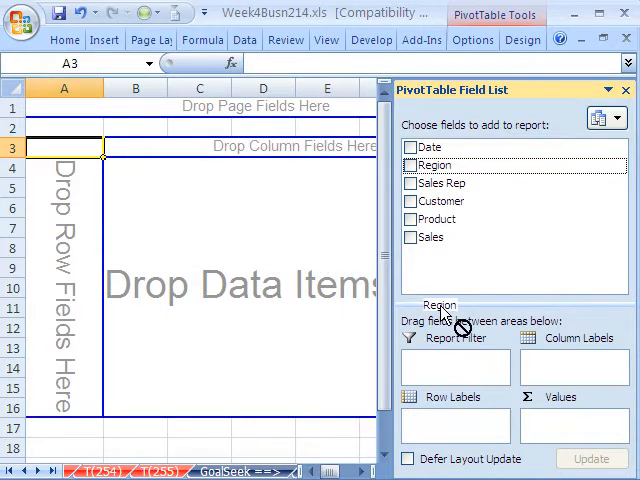
{"action": "left_click", "coordinate": [412, 164]}
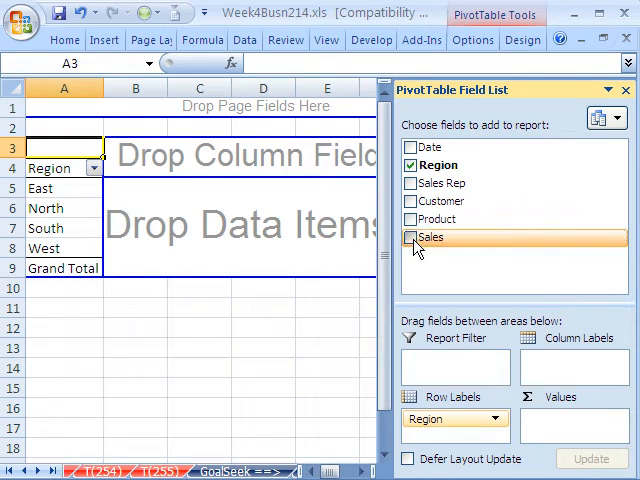
{"action": "left_click", "coordinate": [410, 236]}
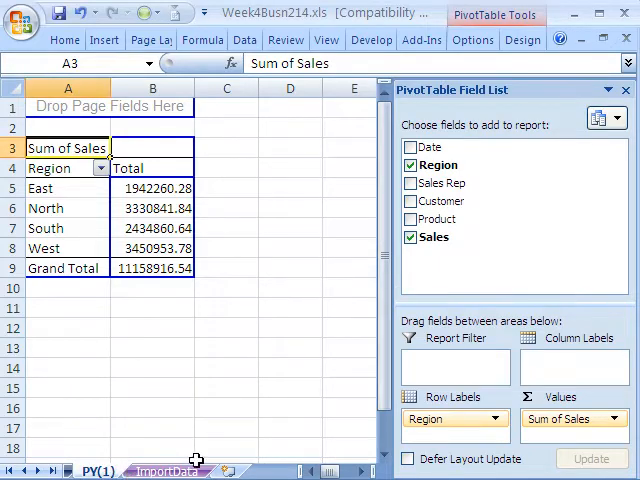
{"action": "left_click", "coordinate": [164, 470]}
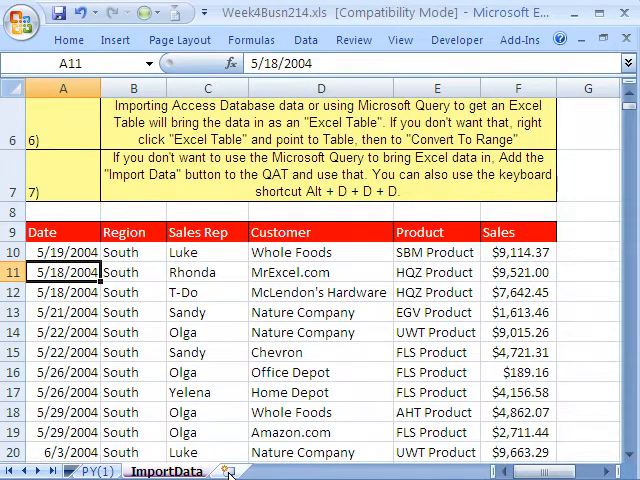
- Add a blank Sheet2 and go to the Get External Data choices
{"action": "left_click", "coordinate": [240, 472]}
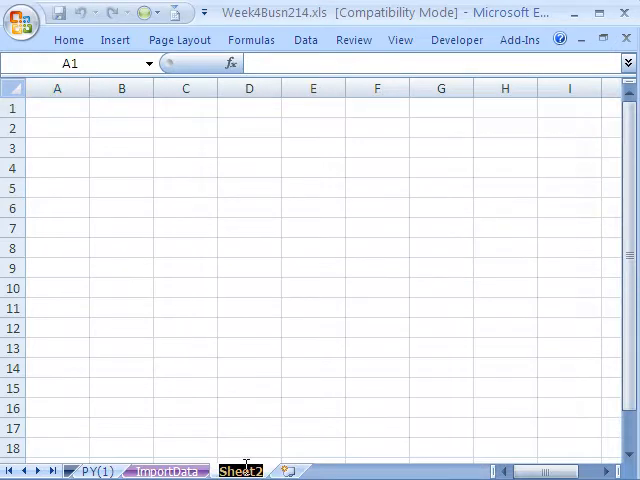
{"action": "left_click", "coordinate": [184, 246]}
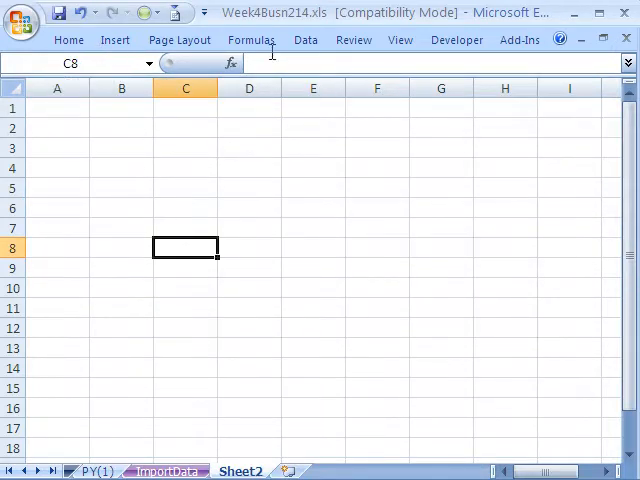
{"action": "left_click", "coordinate": [306, 40]}
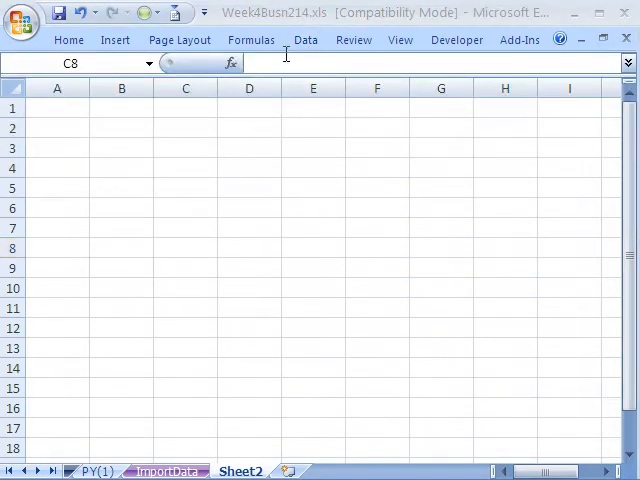
{"action": "left_click", "coordinate": [304, 40]}
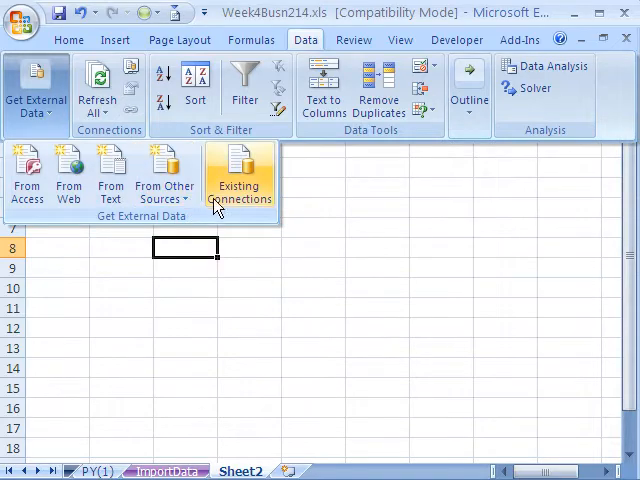
- Import the MSN MoneyCentral Investor Stock Quotes connection at A1
{"action": "left_click", "coordinate": [240, 176]}
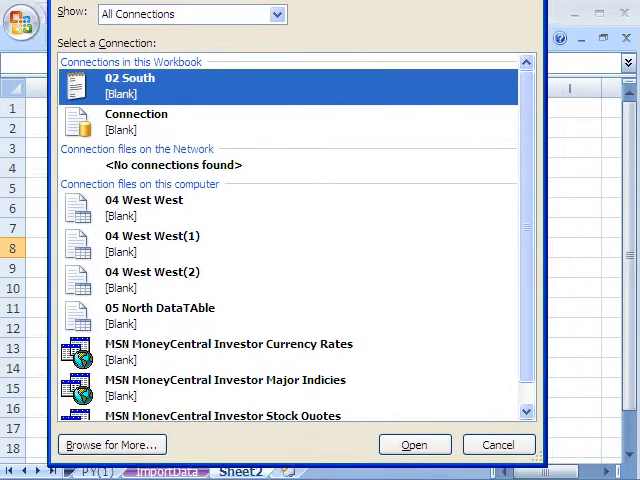
{"action": "scroll", "scroll_direction": "down", "scroll_amount": 3}
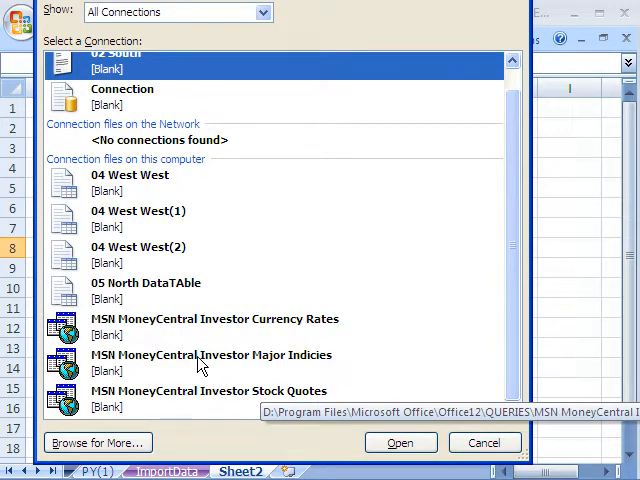
{"action": "left_click", "coordinate": [400, 444]}
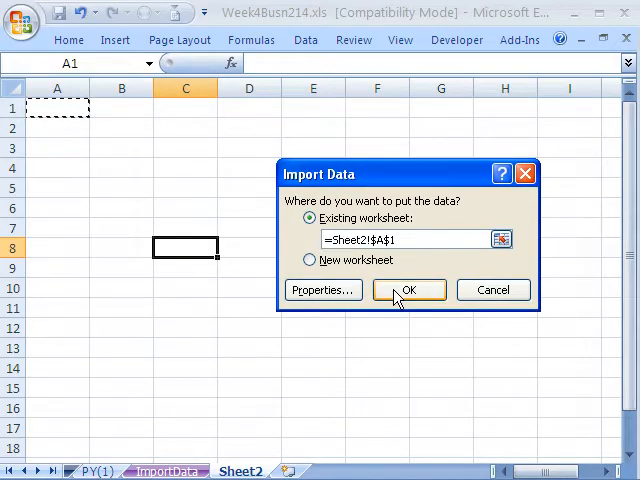
{"action": "left_click", "coordinate": [408, 290]}
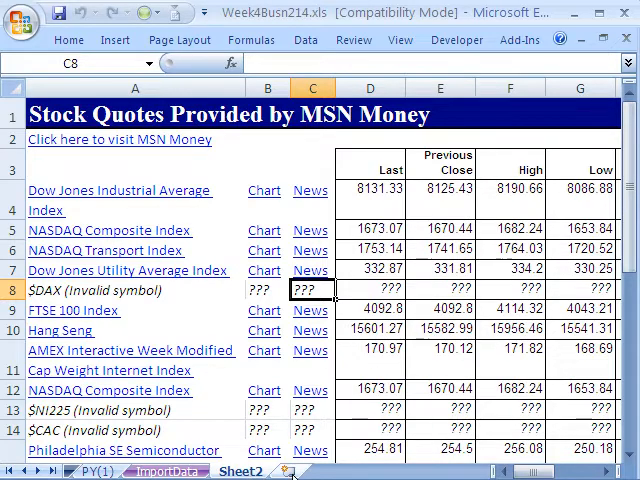
- Add Sheet3 and import the MSN MoneyCentral Currency Rates connection at A1
{"action": "left_click", "coordinate": [300, 472]}
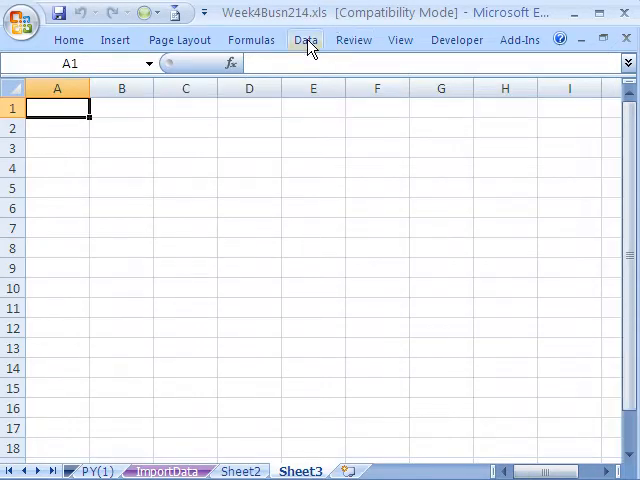
{"action": "left_click", "coordinate": [306, 40]}
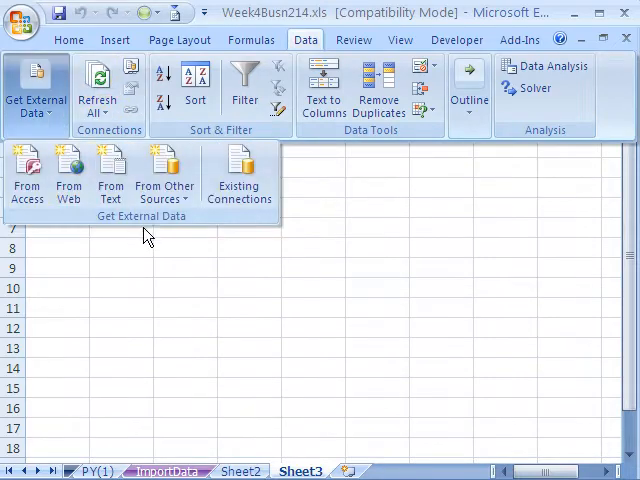
{"action": "left_click", "coordinate": [240, 176]}
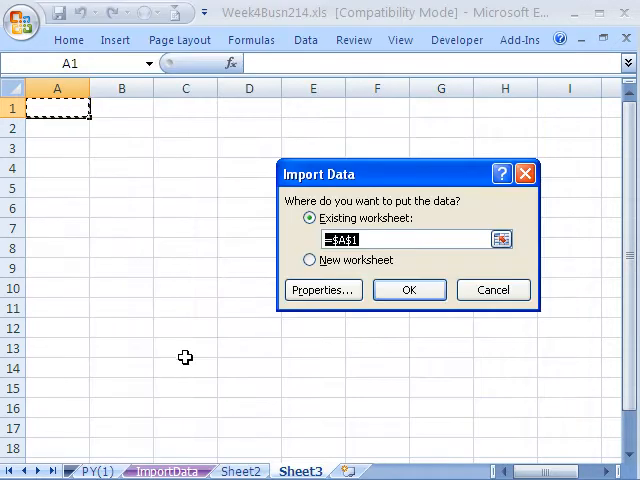
{"action": "left_click", "coordinate": [408, 288]}
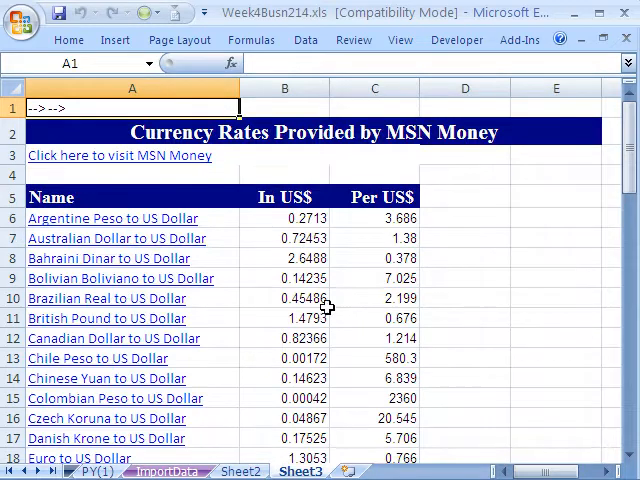
{"action": "mouse_move", "coordinate": [316, 248]}
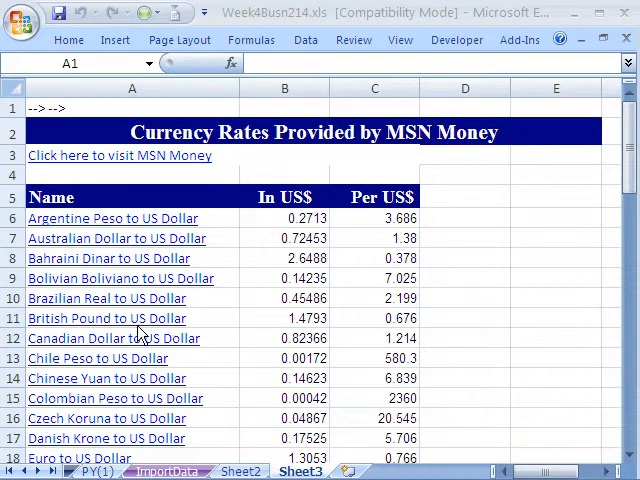
{"action": "mouse_move", "coordinate": [290, 332]}
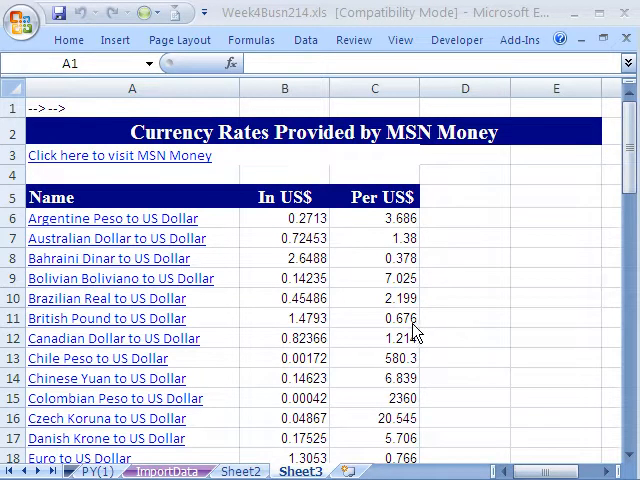
{"action": "mouse_move", "coordinate": [452, 460]}
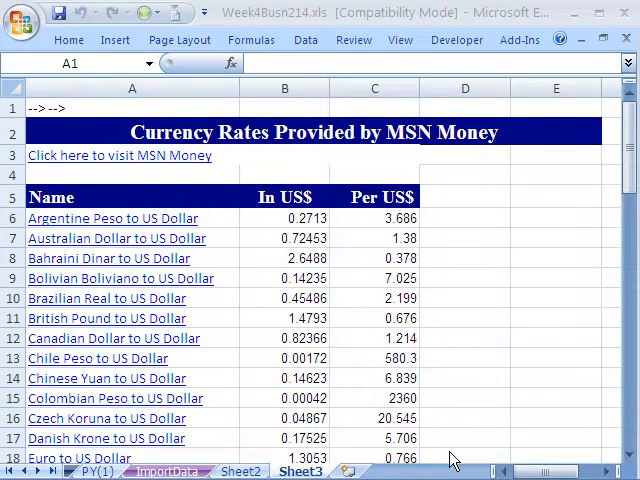